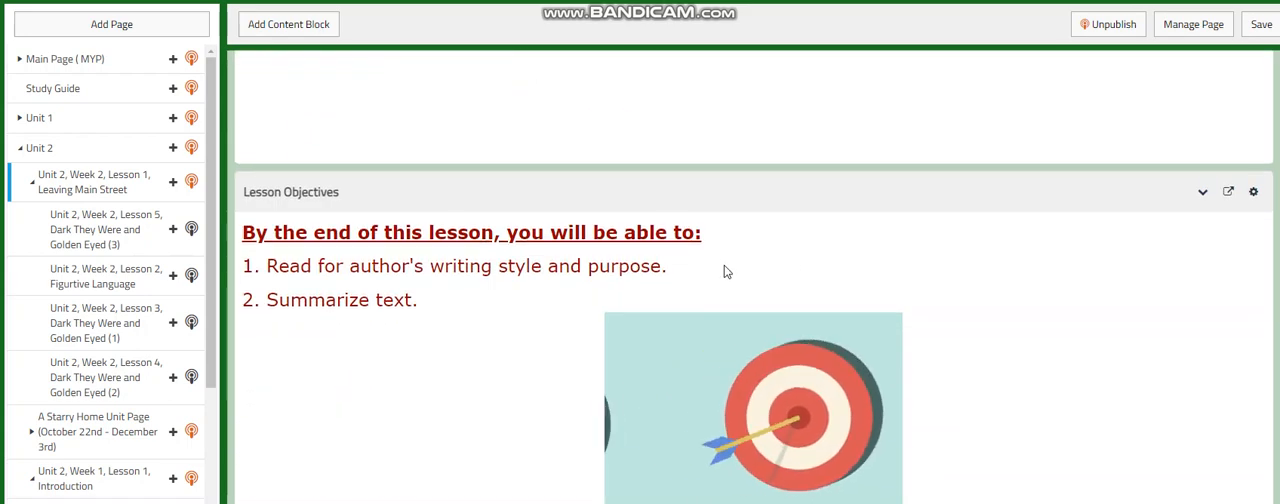
Scroll the Lesson 1 page past Lesson Objectives, Word Wall and Tutorial 1 to Interactive Activity #1
scroll(down, 3)
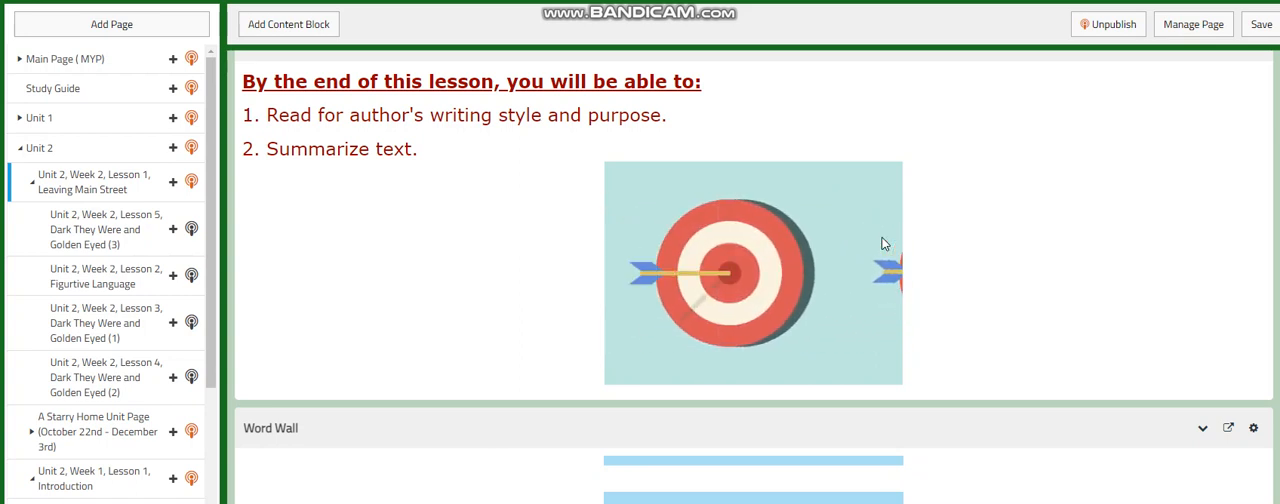
scroll(down, 3)
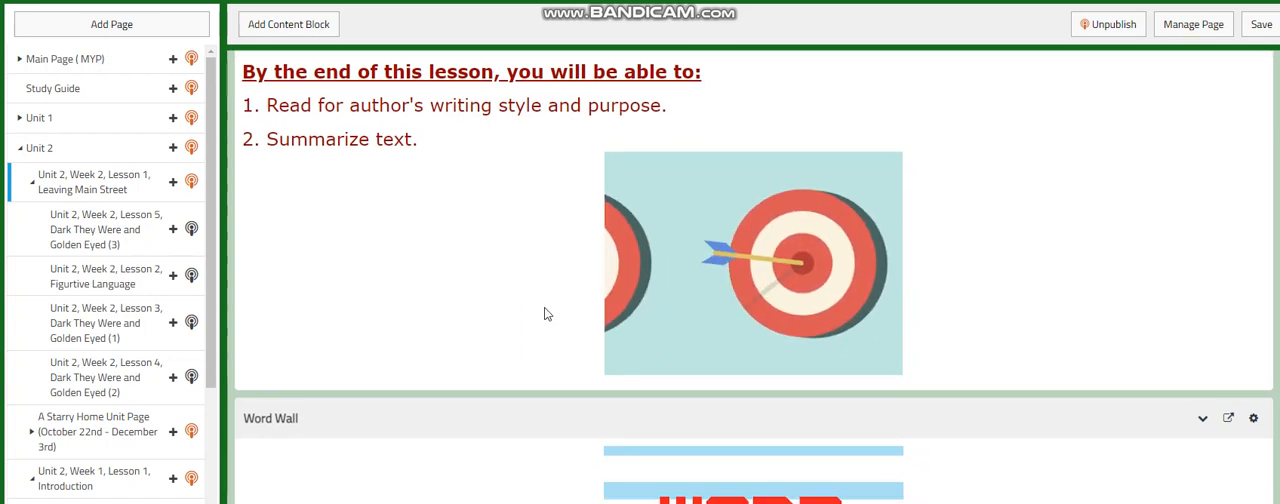
scroll(down, 3)
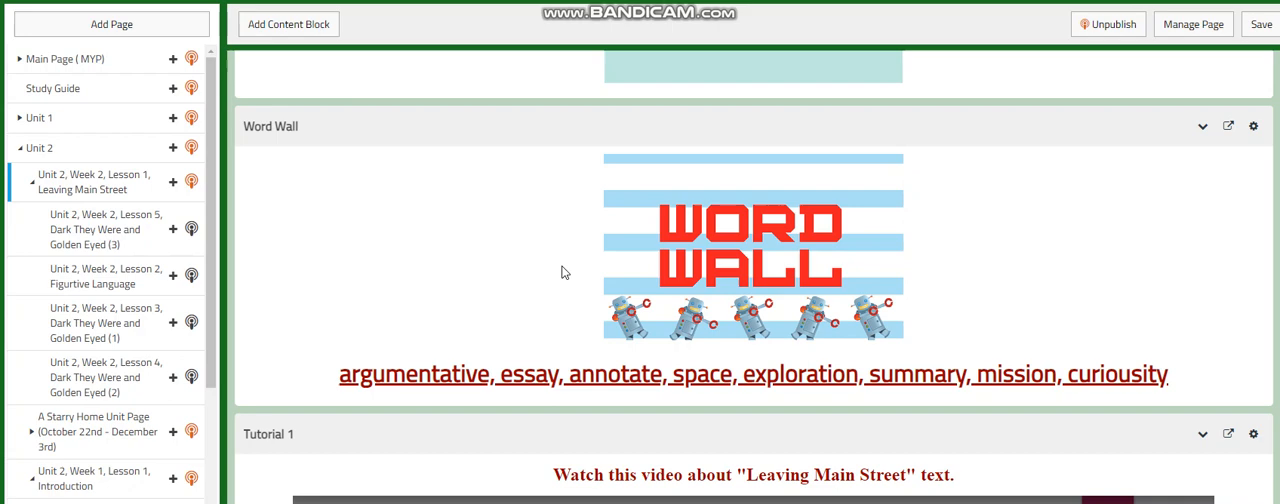
mouse_move(728, 278)
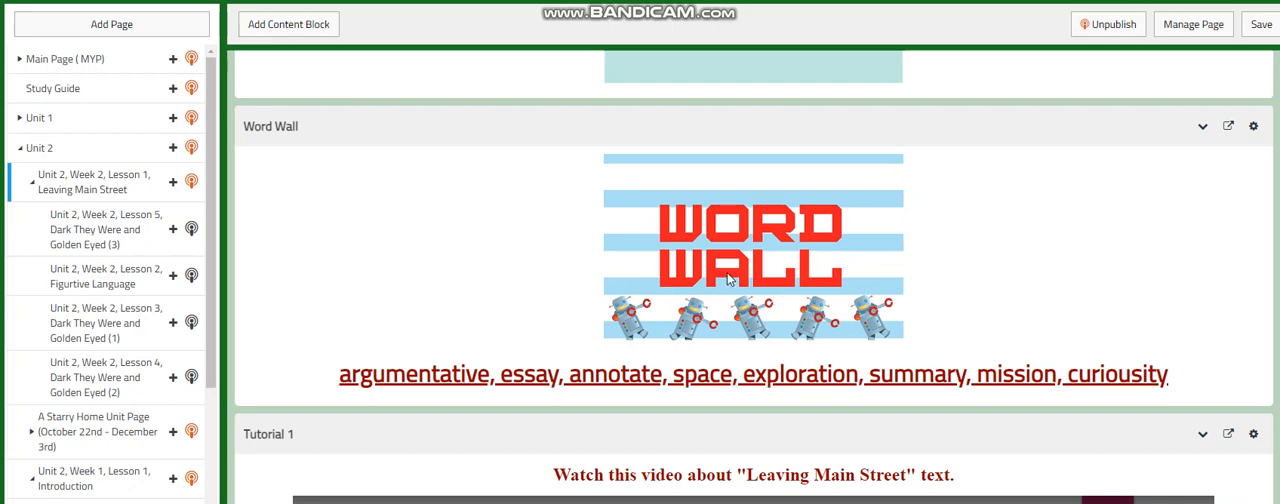
scroll(down, 3)
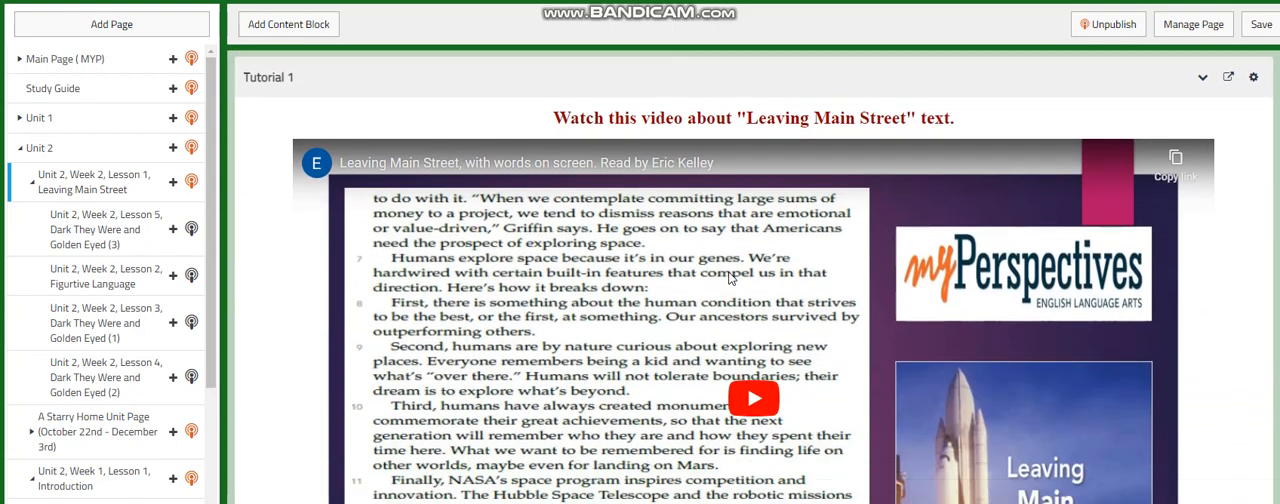
scroll(down, 3)
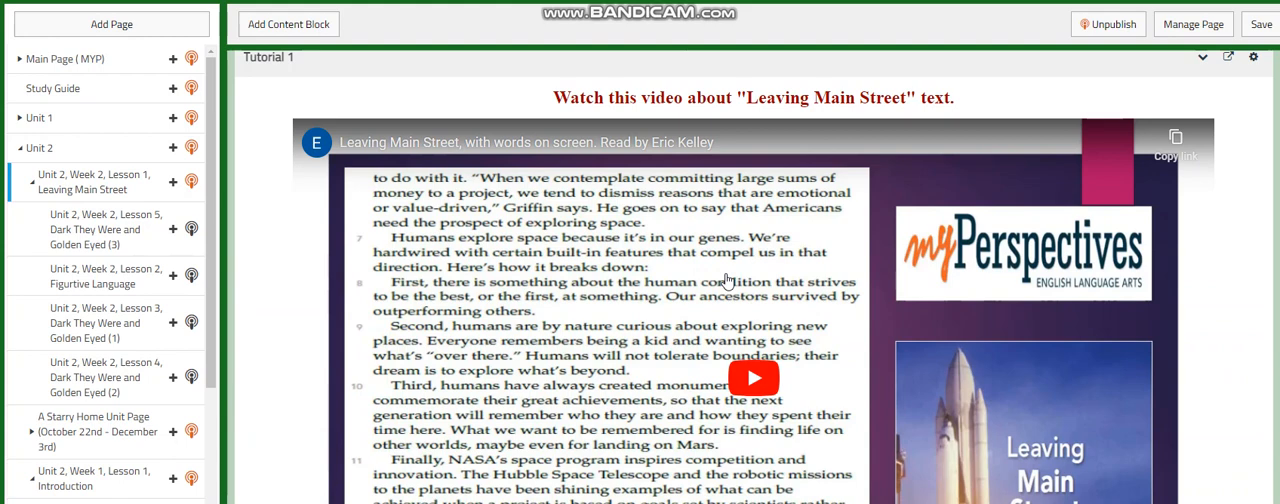
scroll(down, 3)
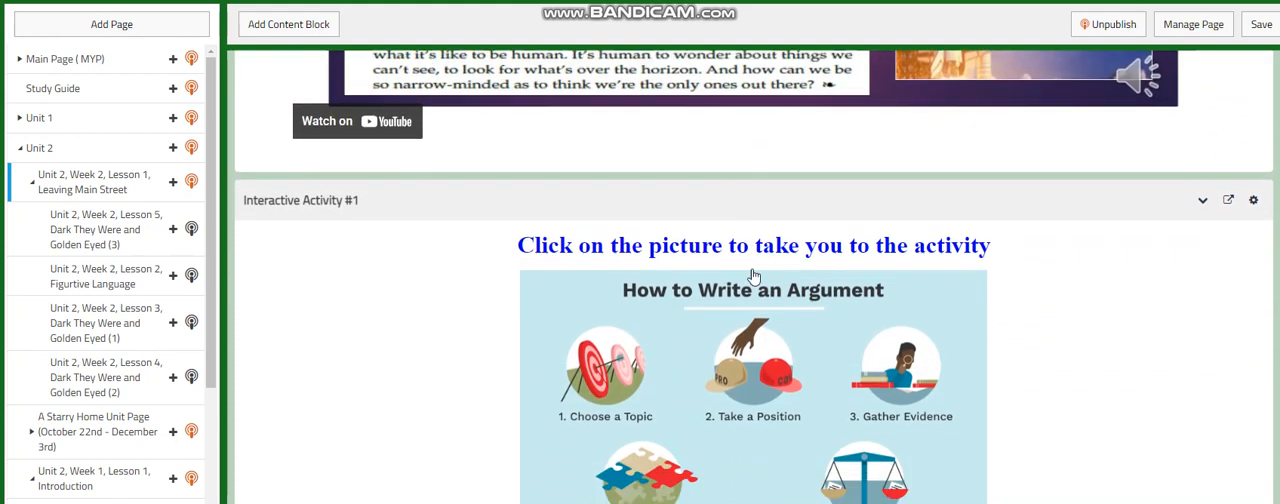
scroll(down, 3)
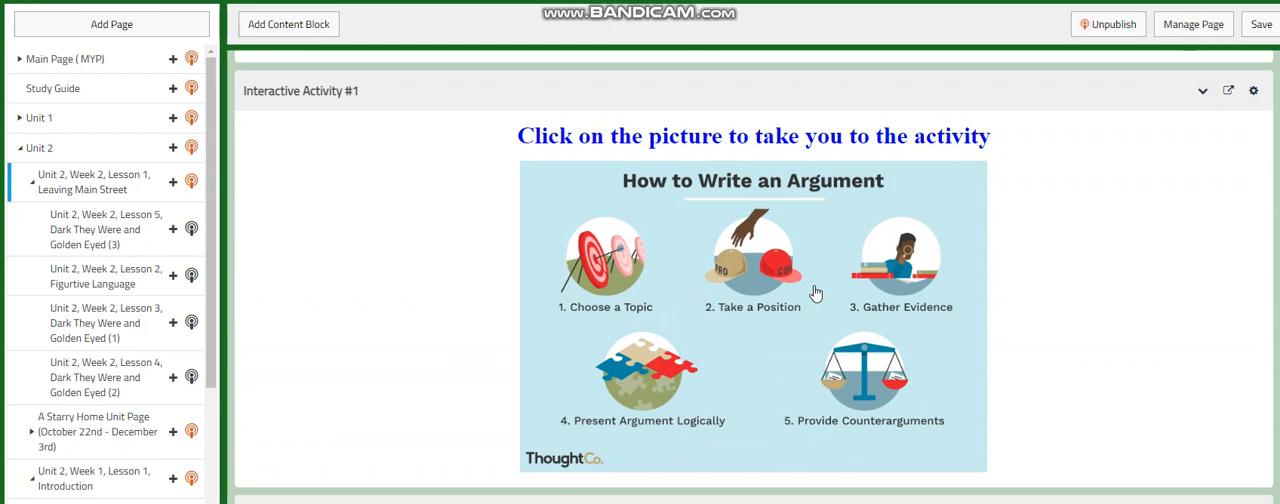
mouse_move(800, 361)
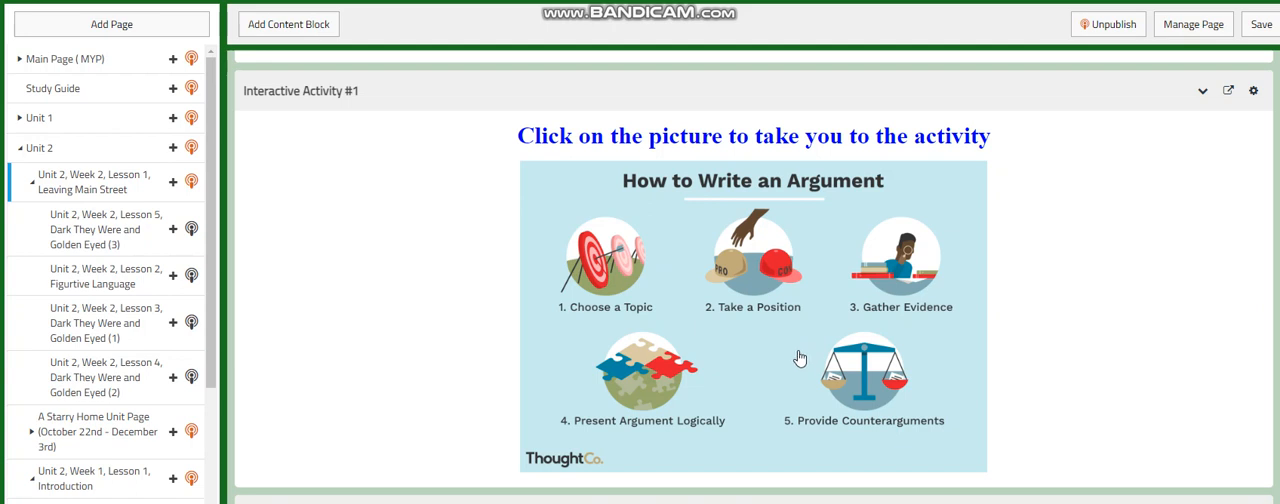
mouse_move(789, 369)
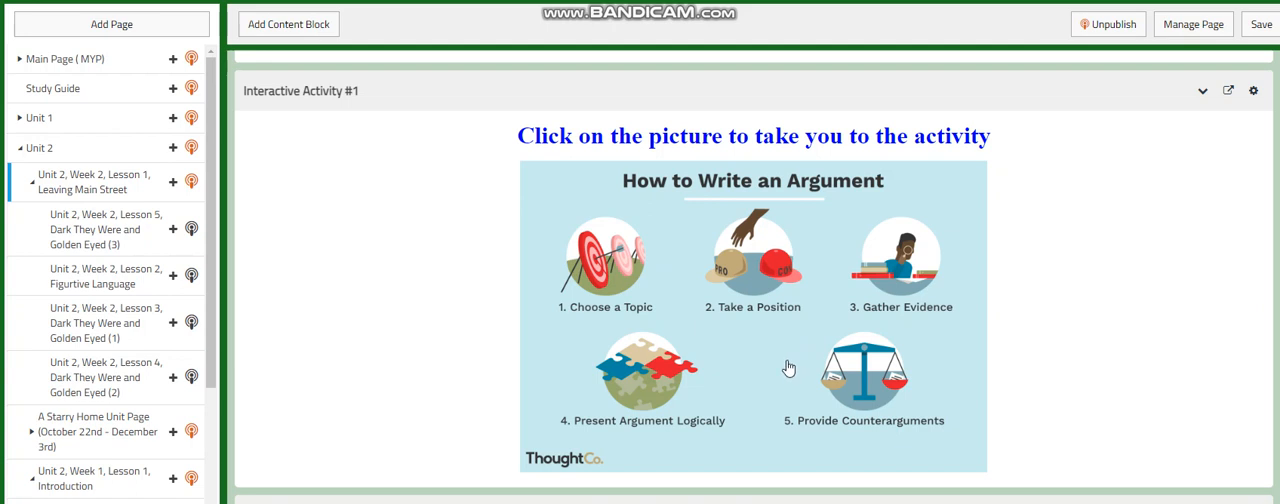
mouse_move(1034, 340)
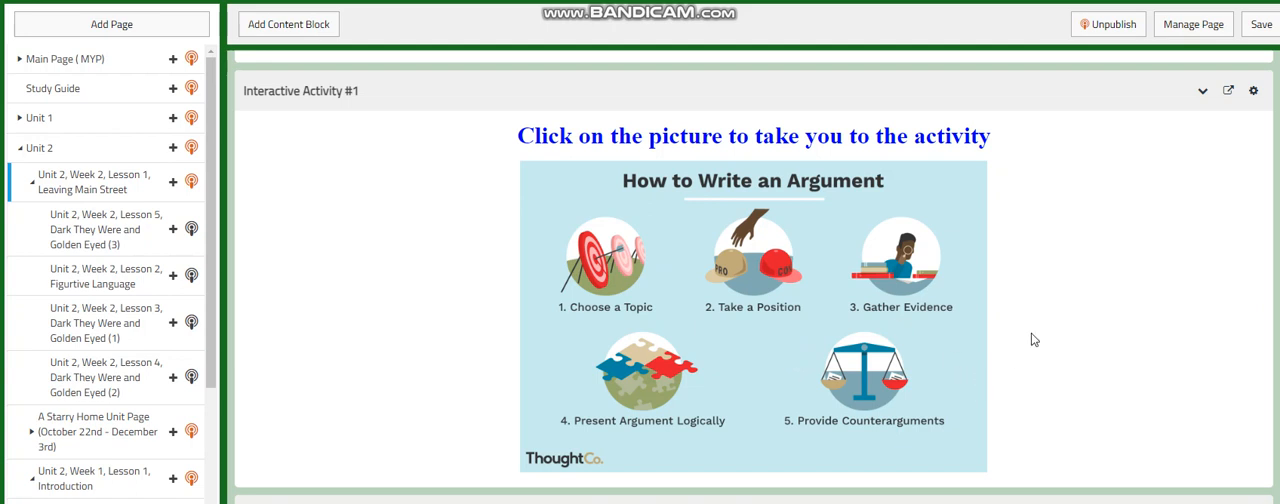
Scroll through Tutorial #2, Further Practice, Challenging Question and Self Assessment to What to do tomorrow
scroll(down, 3)
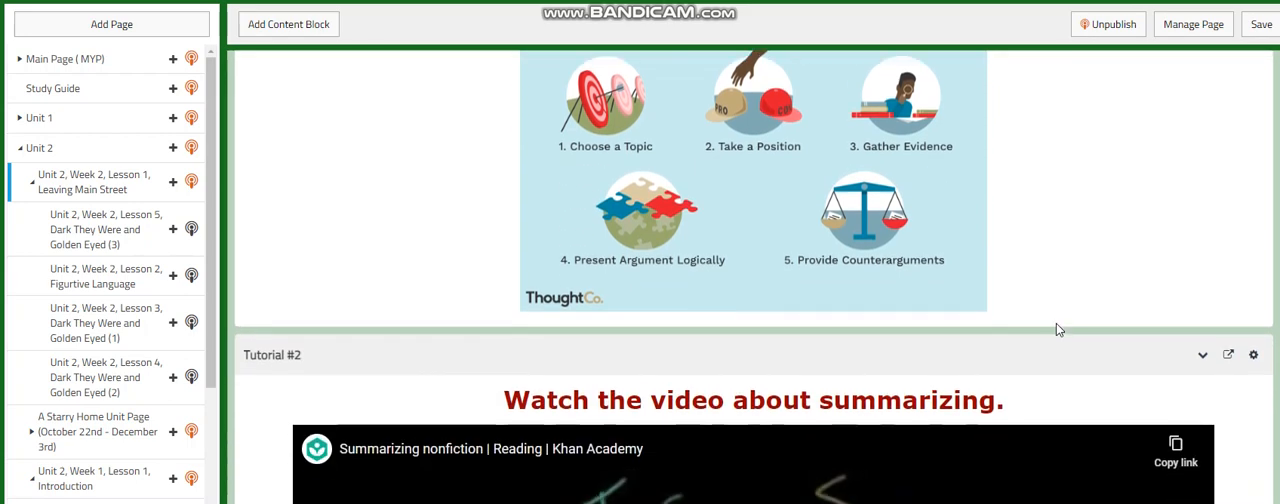
scroll(down, 3)
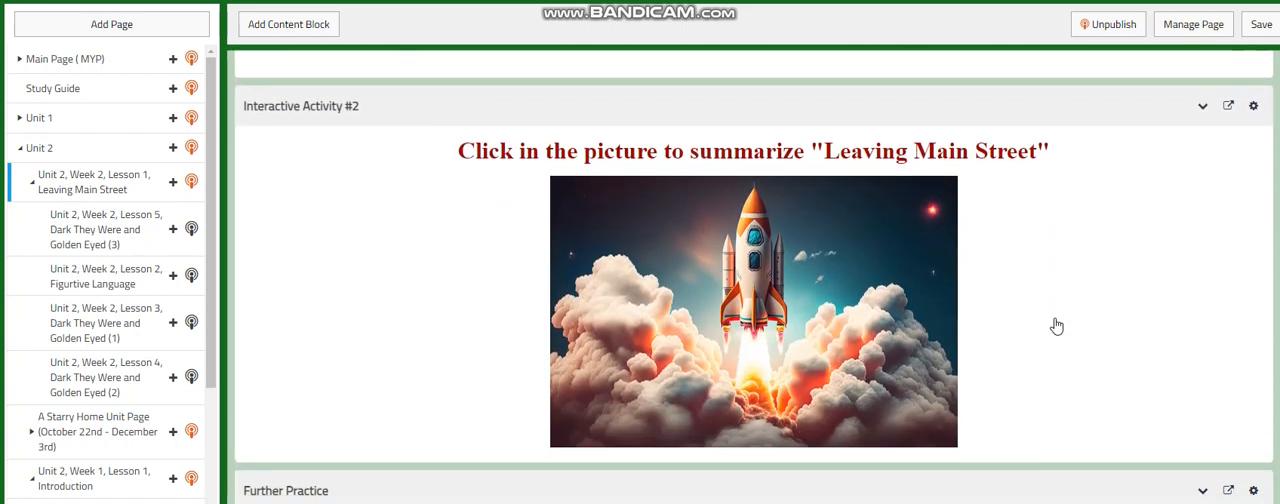
mouse_move(1057, 326)
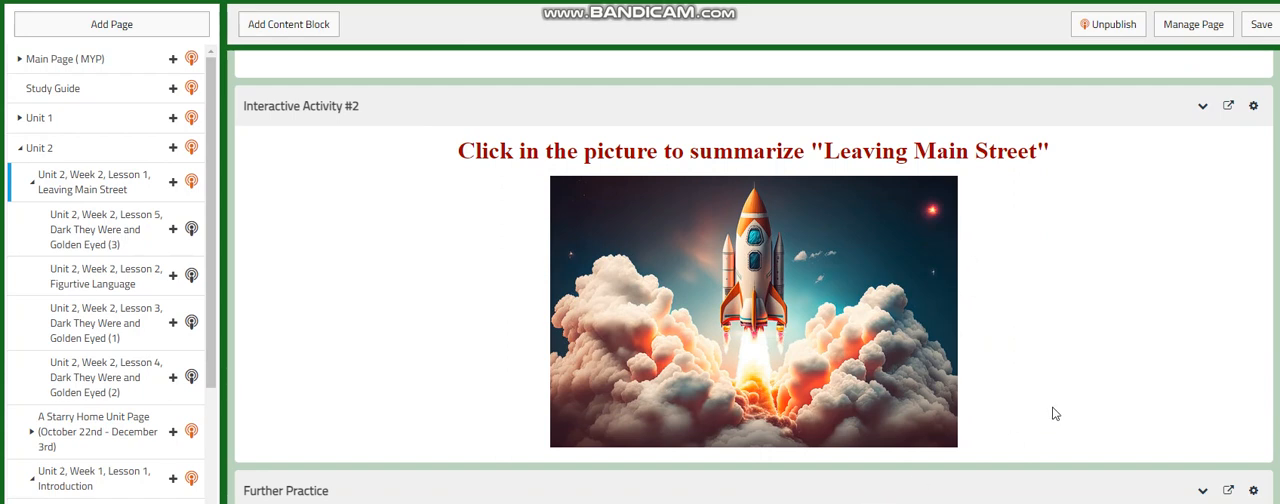
scroll(down, 3)
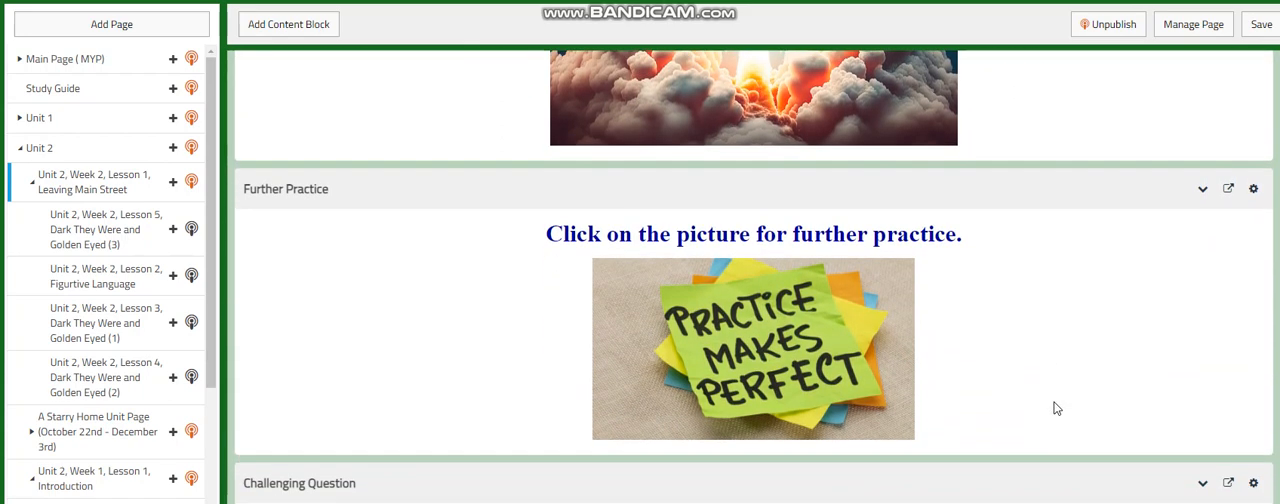
scroll(down, 3)
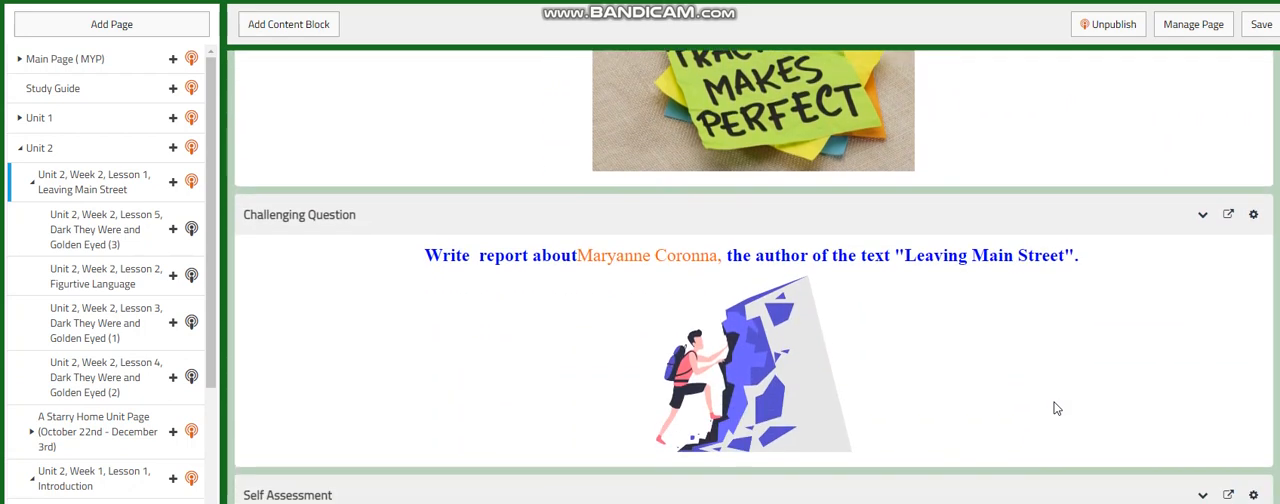
scroll(down, 3)
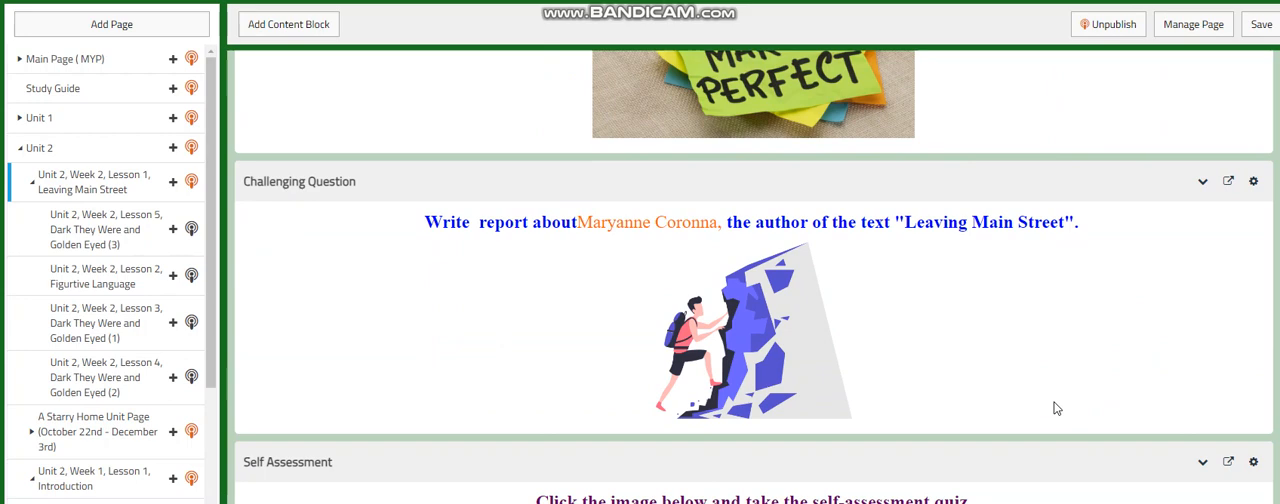
scroll(down, 3)
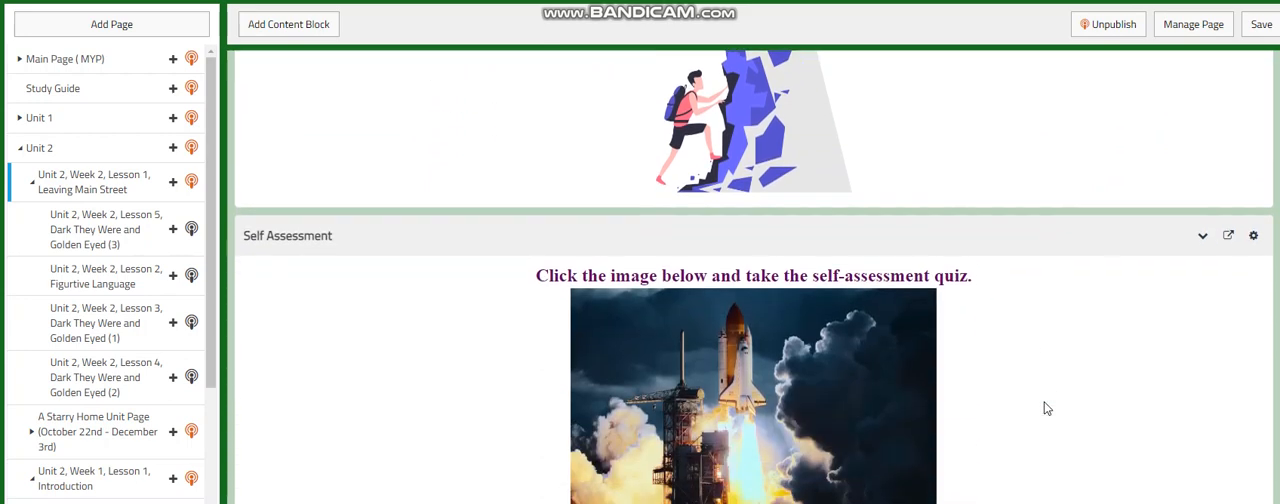
scroll(down, 3)
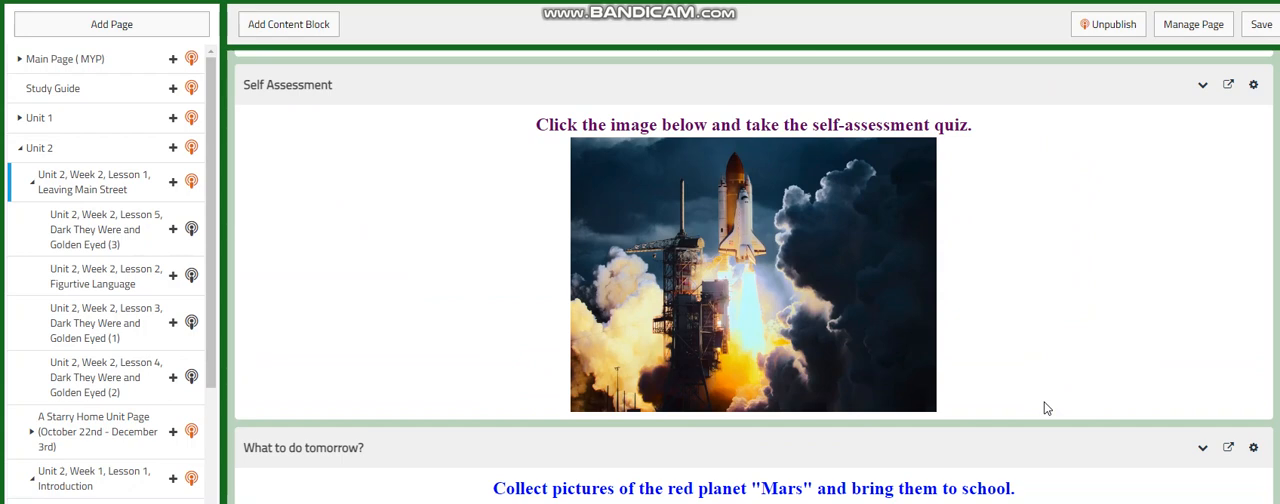
scroll(down, 3)
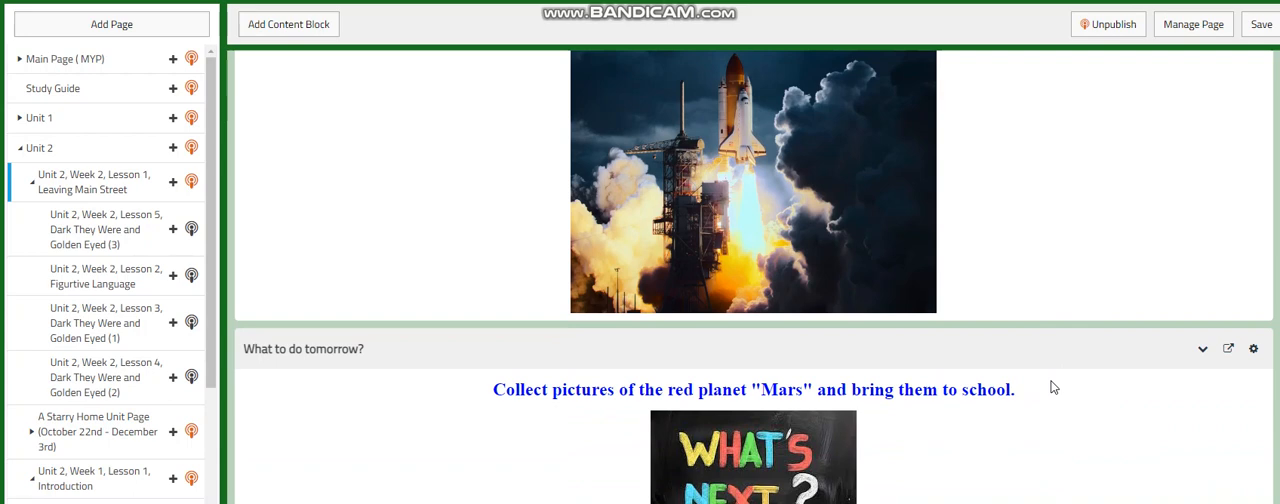
mouse_move(105, 276)
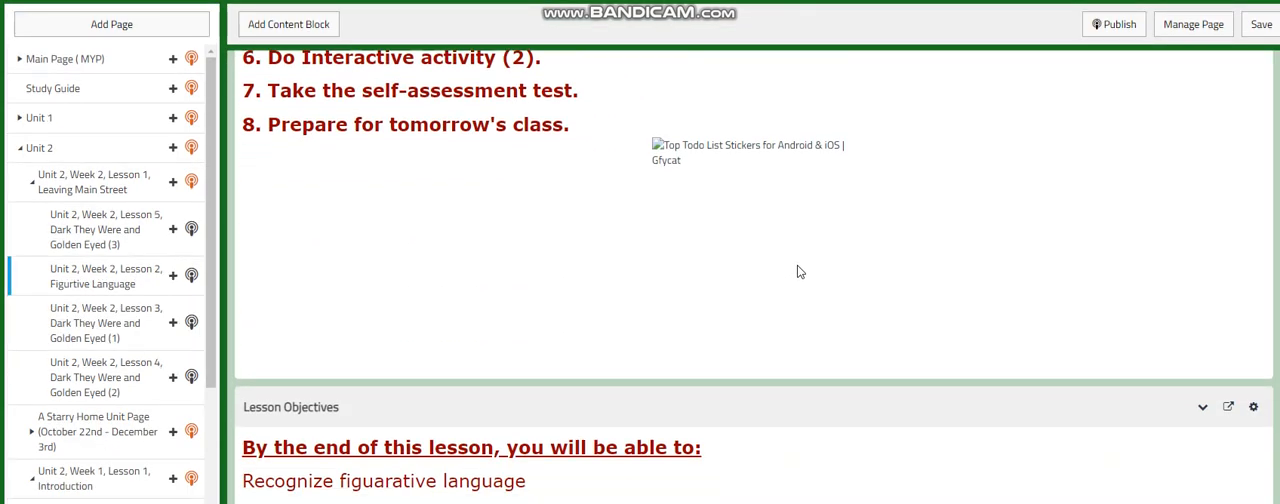
Scroll the Lesson 2 page past objectives, word wall and both tutorials to Interactive Activity #2
scroll(down, 3)
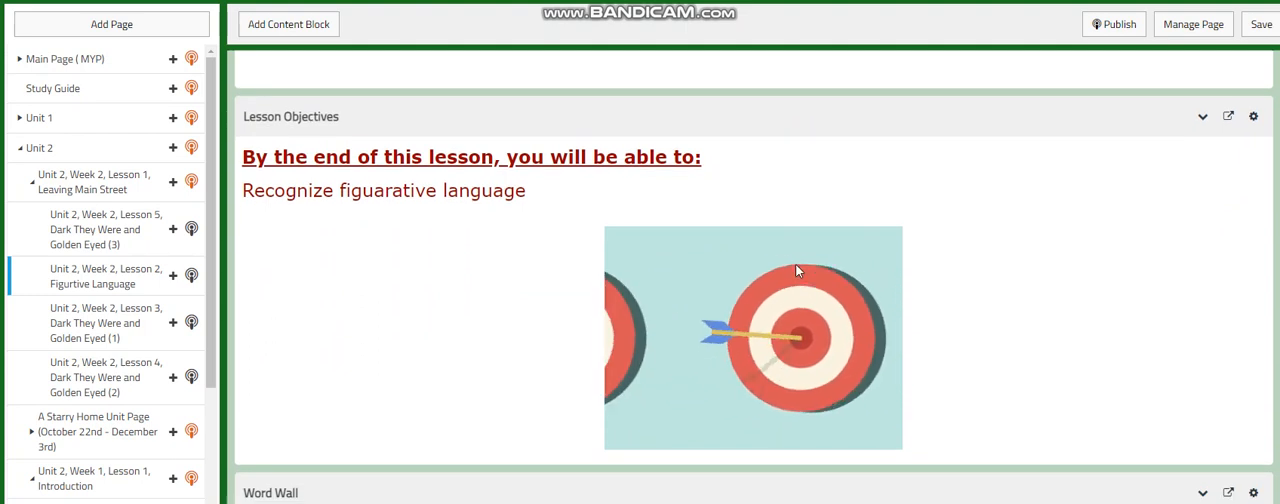
scroll(down, 3)
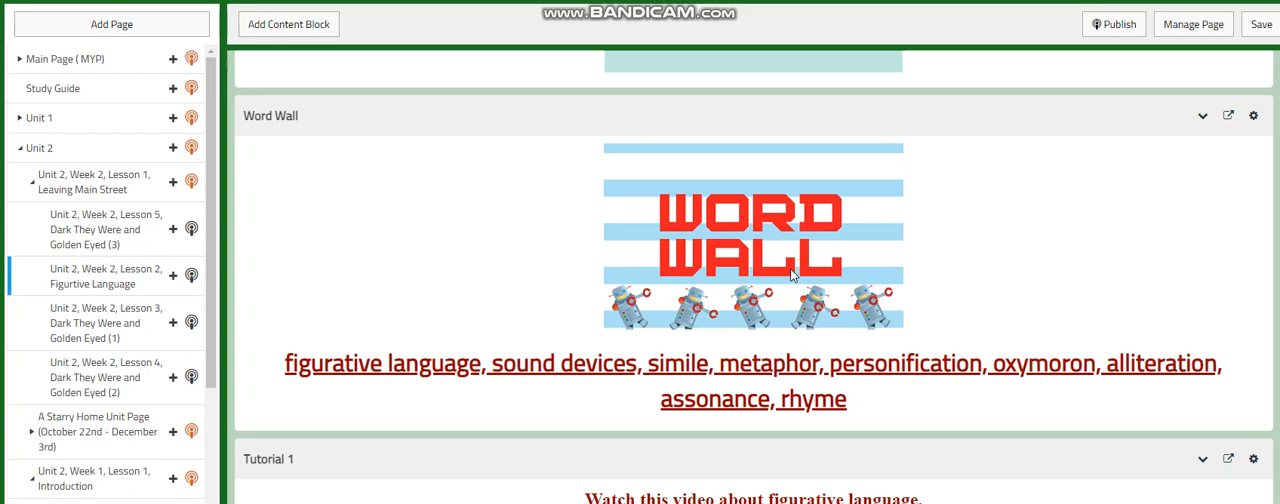
scroll(down, 3)
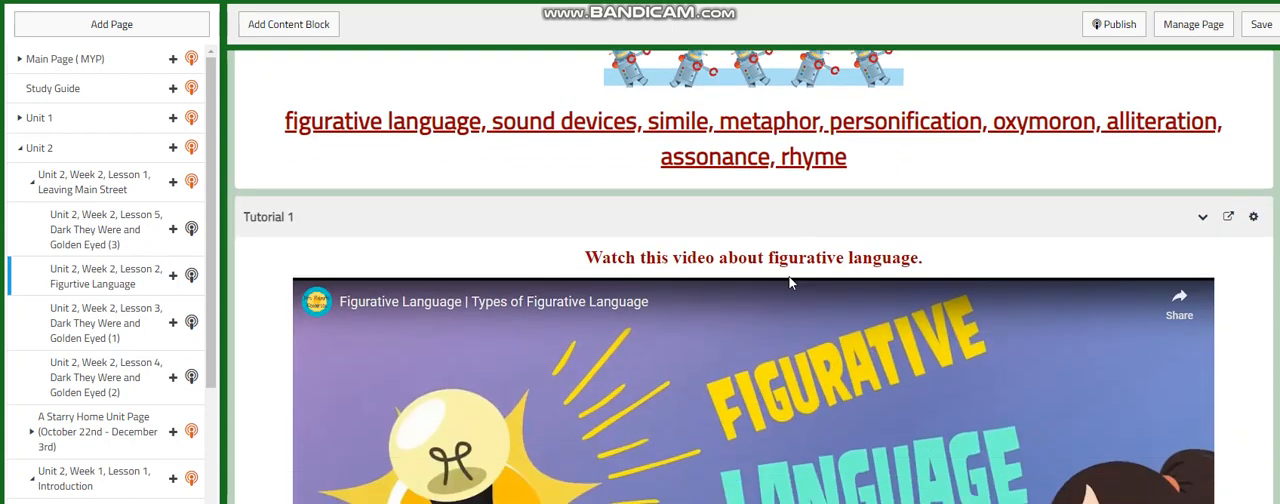
scroll(down, 3)
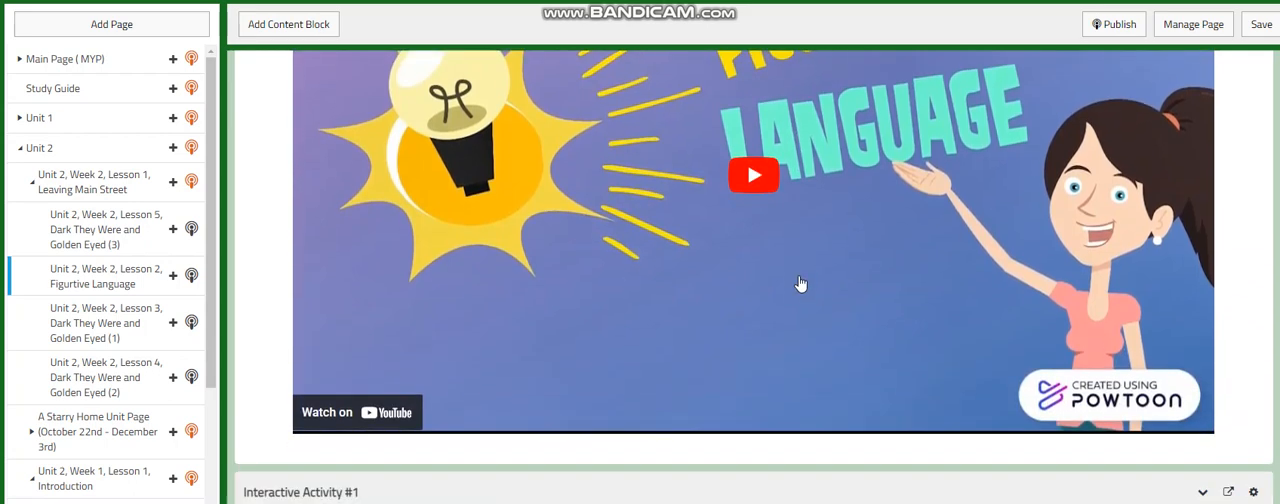
scroll(down, 3)
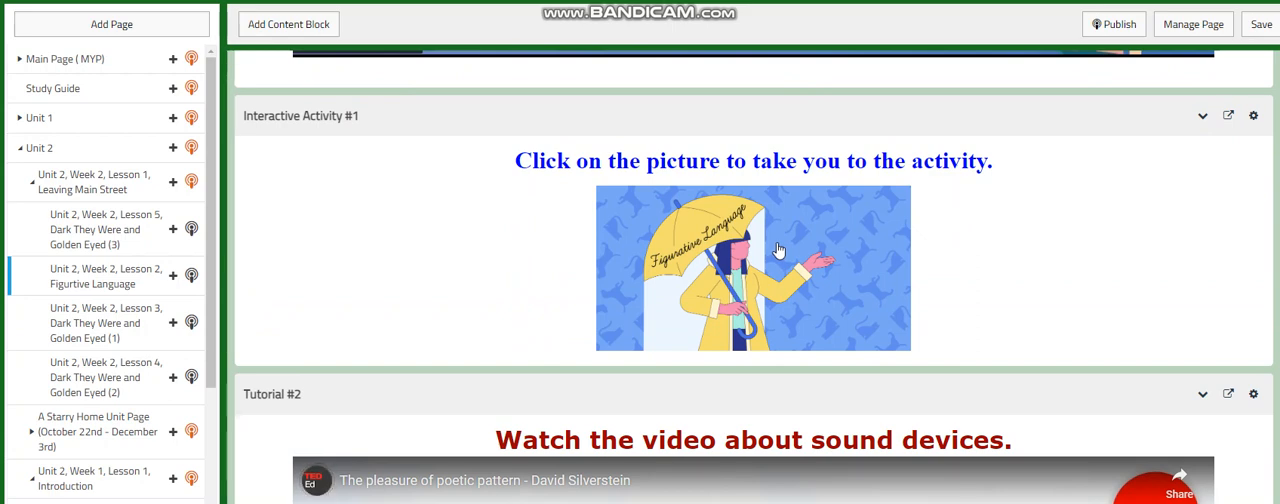
scroll(down, 3)
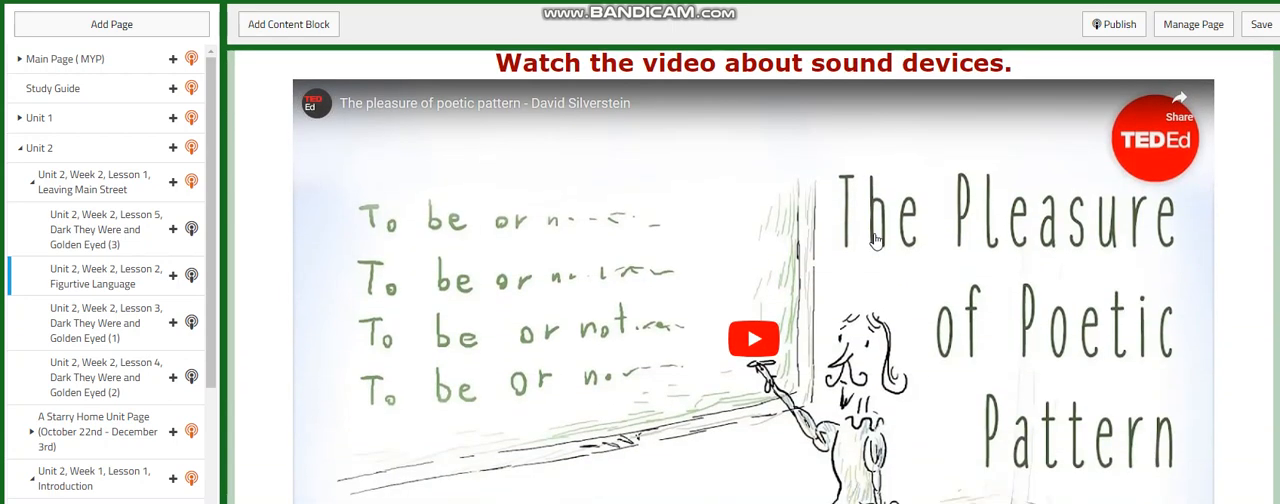
scroll(down, 3)
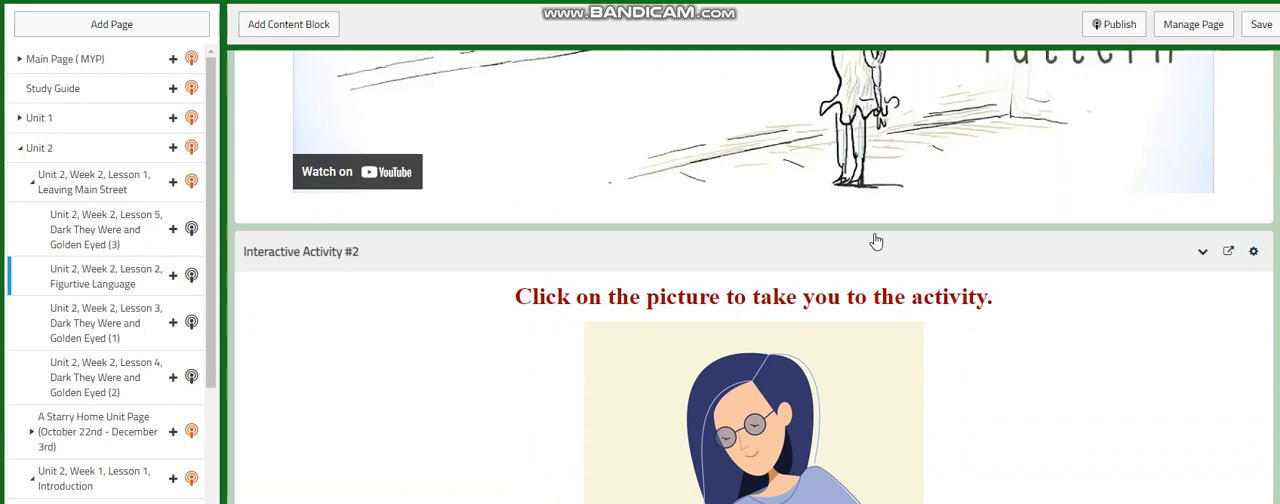
scroll(down, 3)
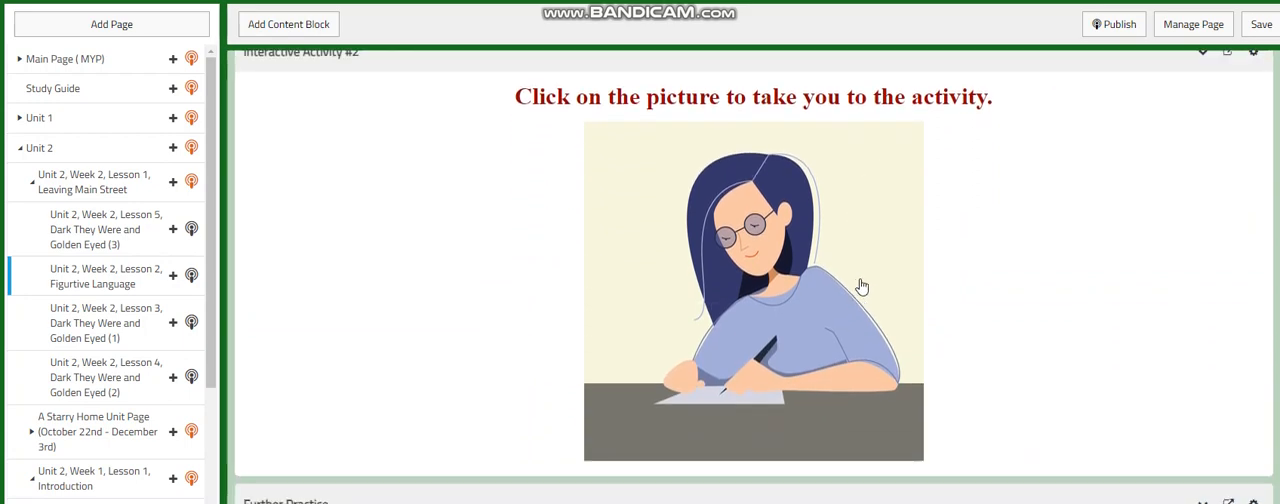
Scroll through Further Practice, Challenging Question, Self Assessment and the tomorrow's poster assignment
scroll(down, 3)
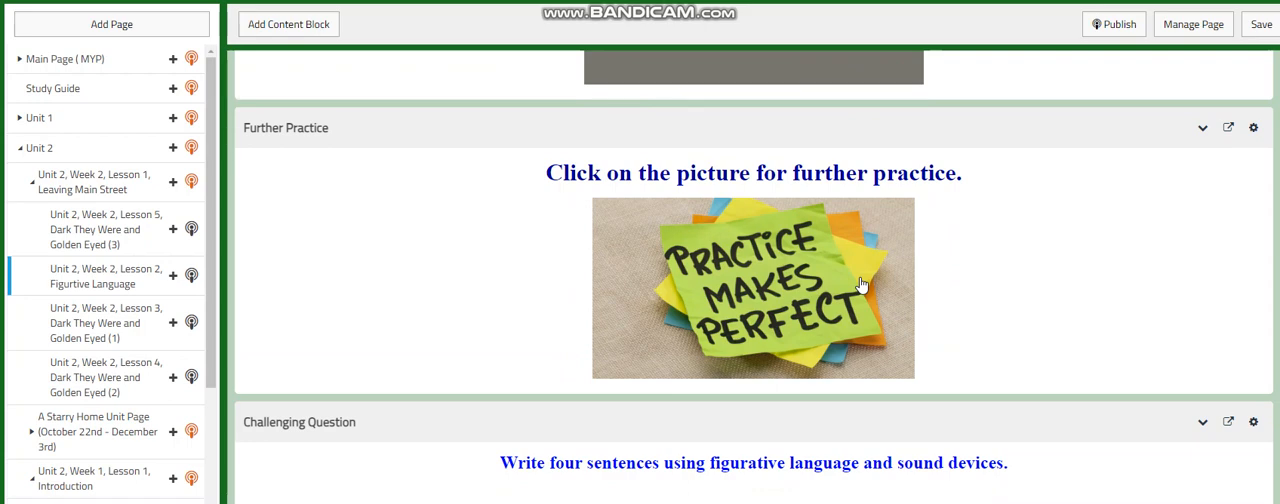
scroll(down, 3)
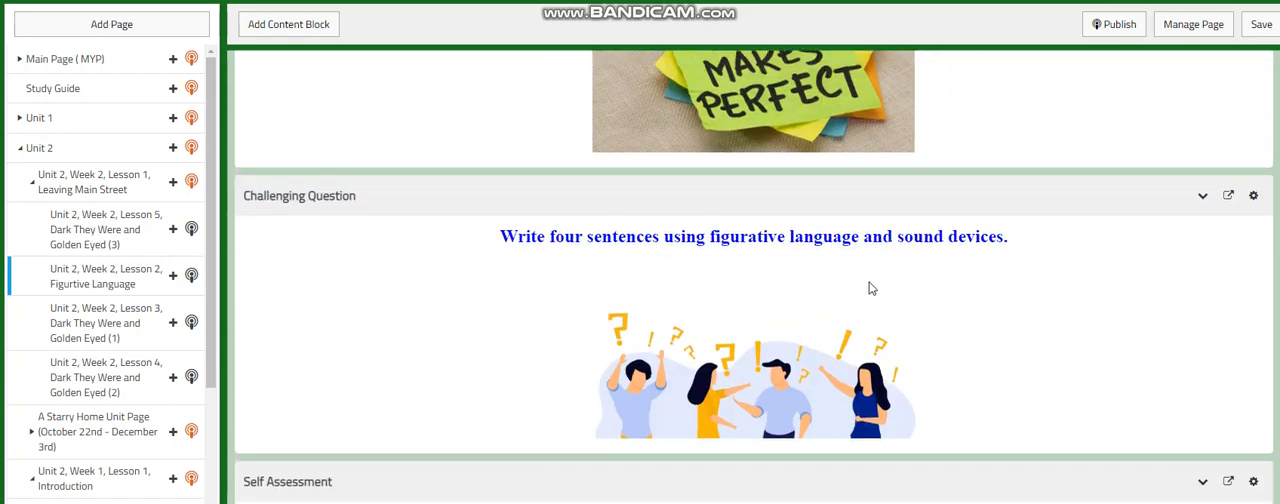
mouse_move(781, 394)
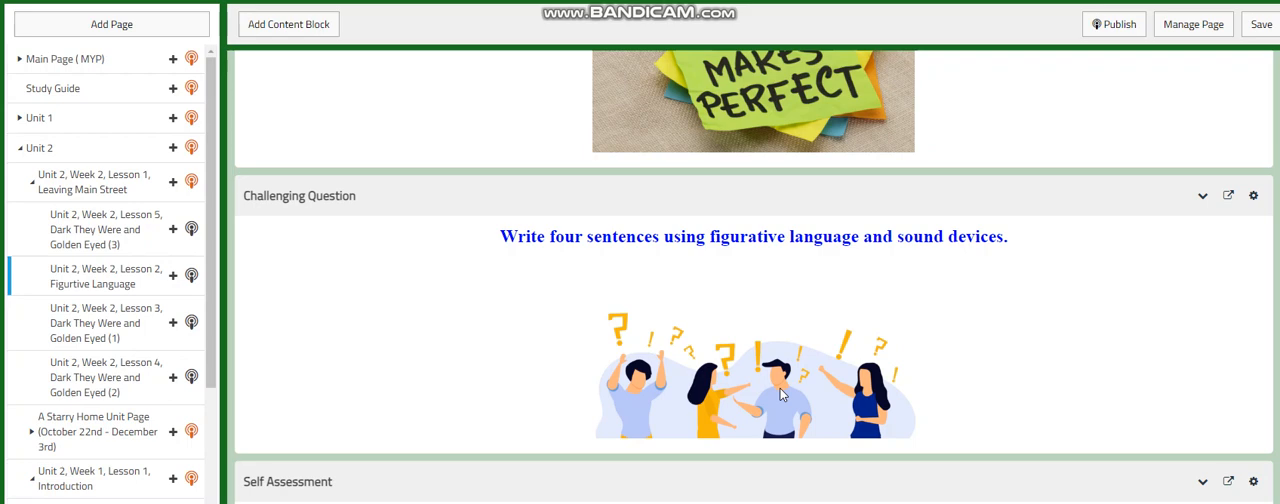
scroll(down, 3)
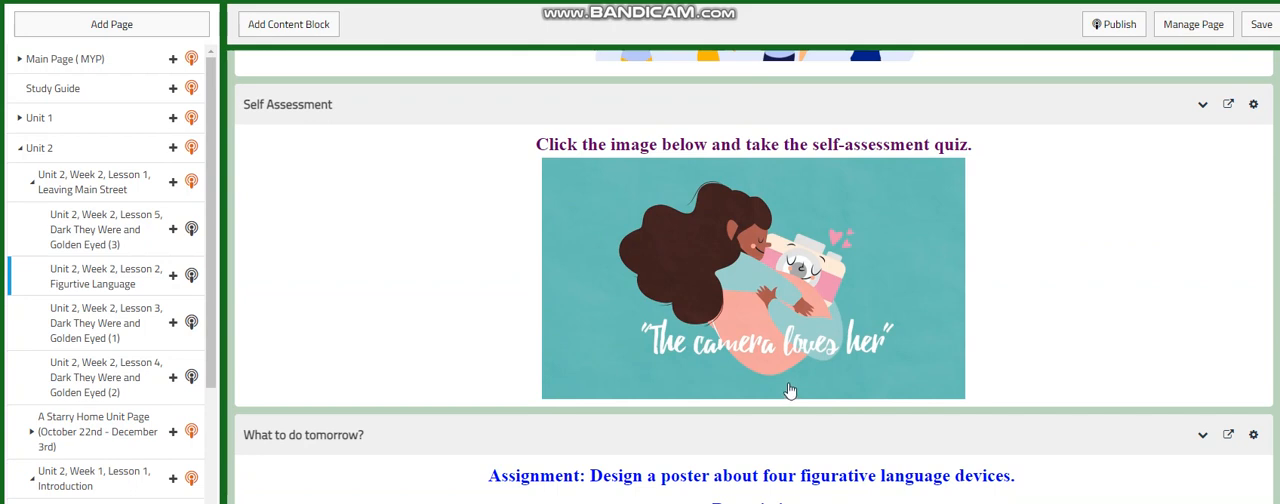
scroll(down, 3)
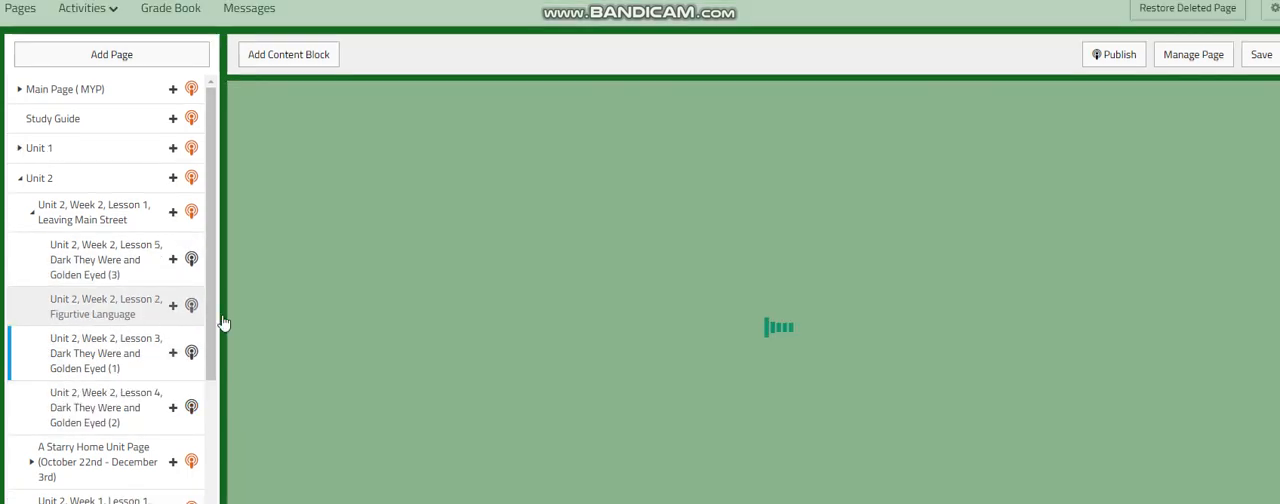
Open the Lesson 3 Dark They Were and Golden Eyed page and scroll past objectives, word wall, tutorials
click(106, 306)
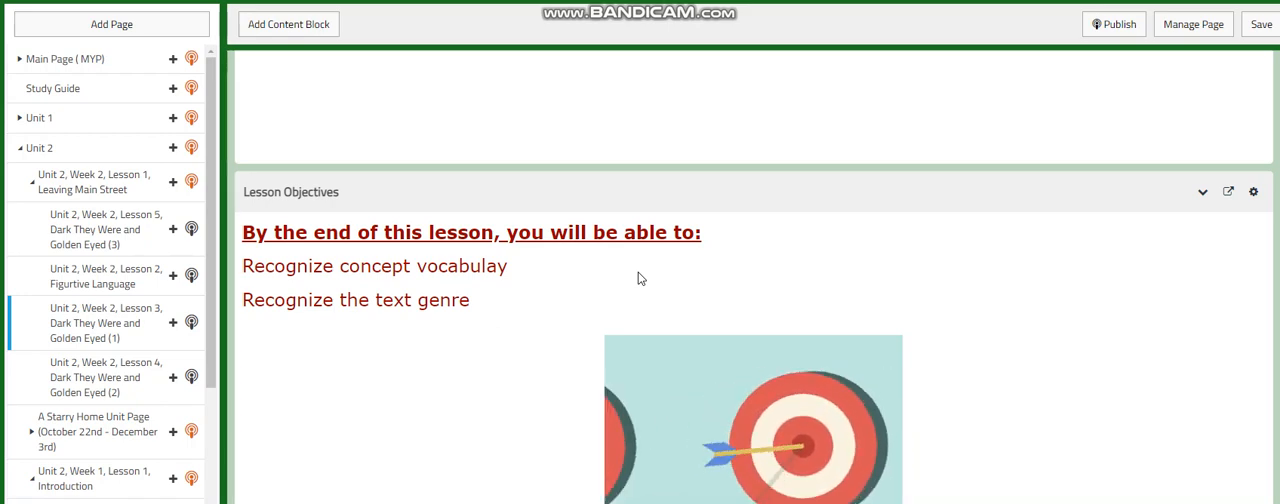
scroll(down, 3)
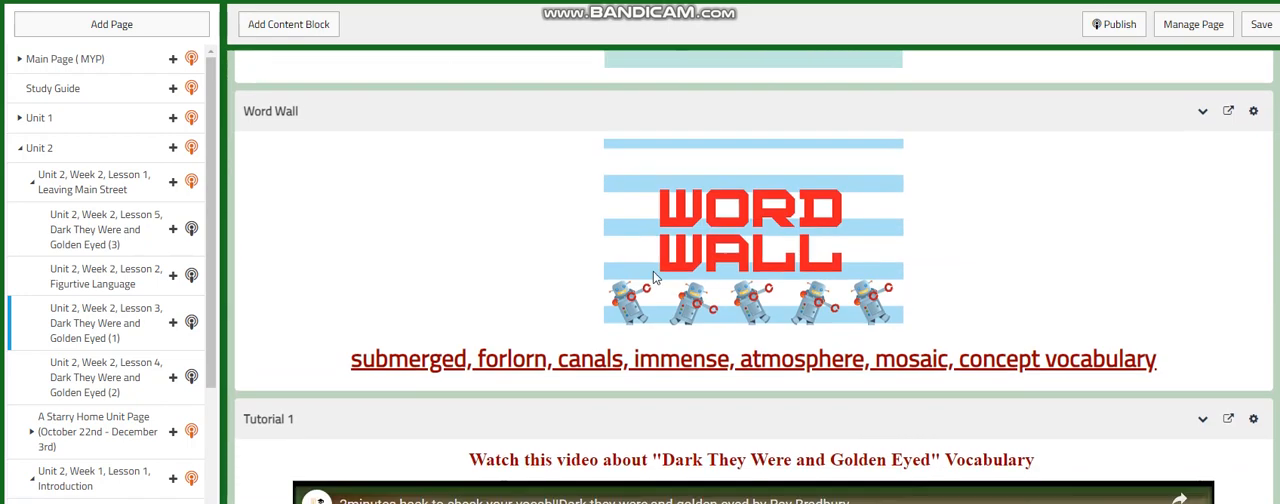
scroll(down, 3)
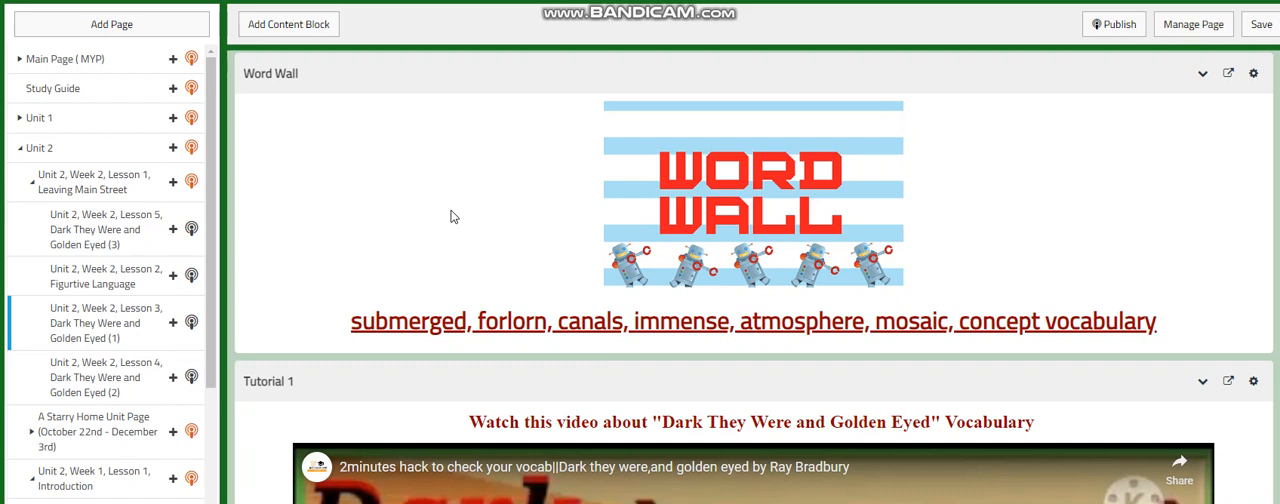
scroll(down, 3)
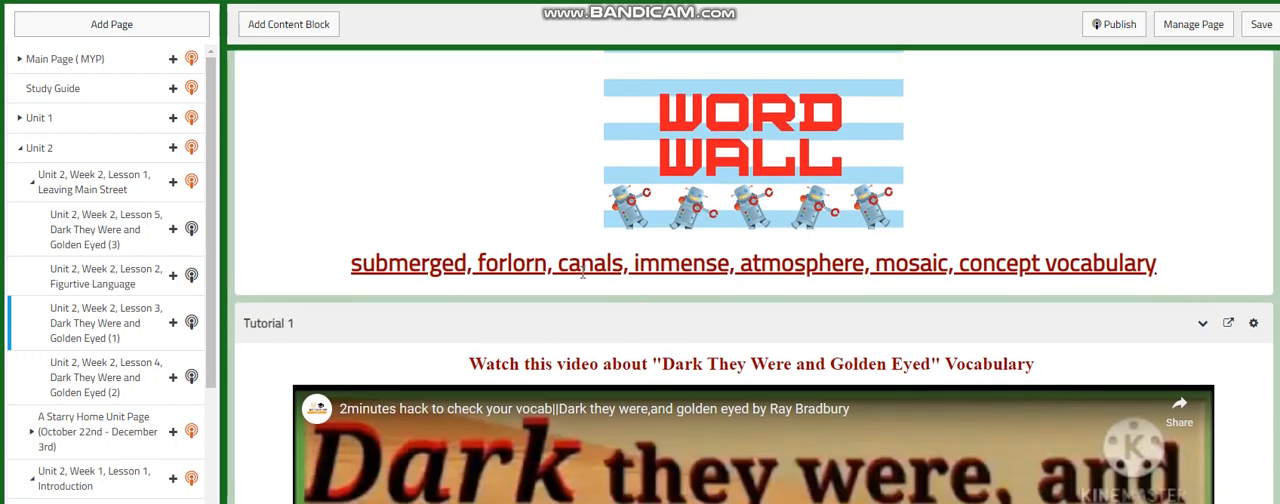
scroll(down, 3)
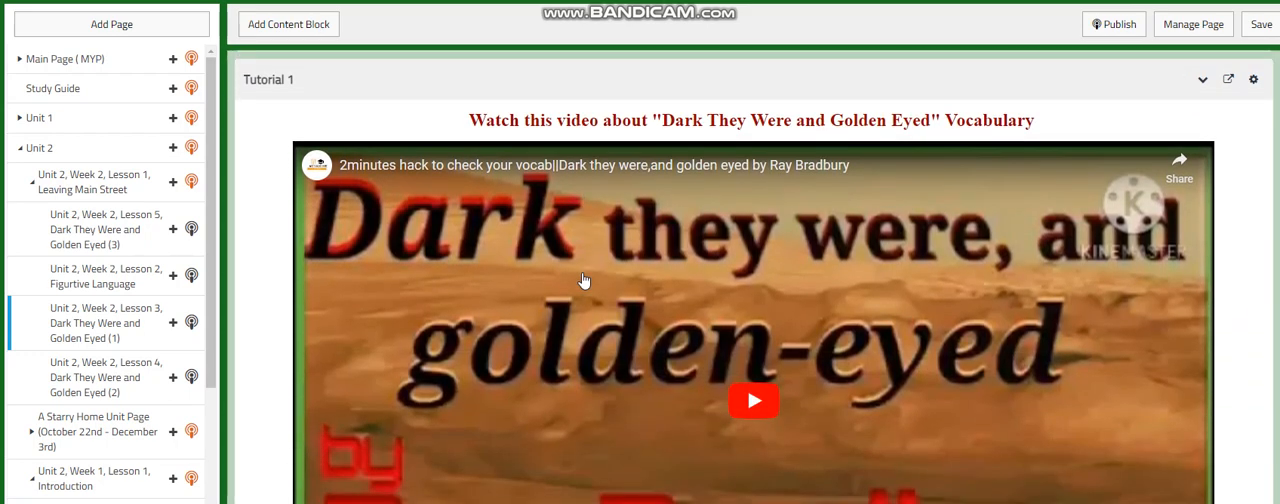
mouse_move(583, 305)
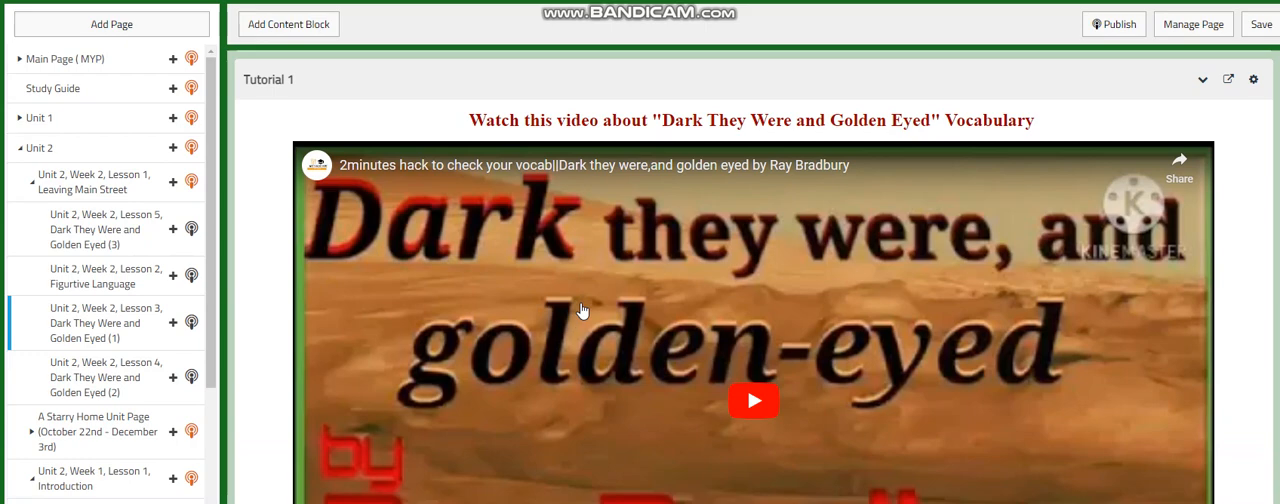
scroll(down, 3)
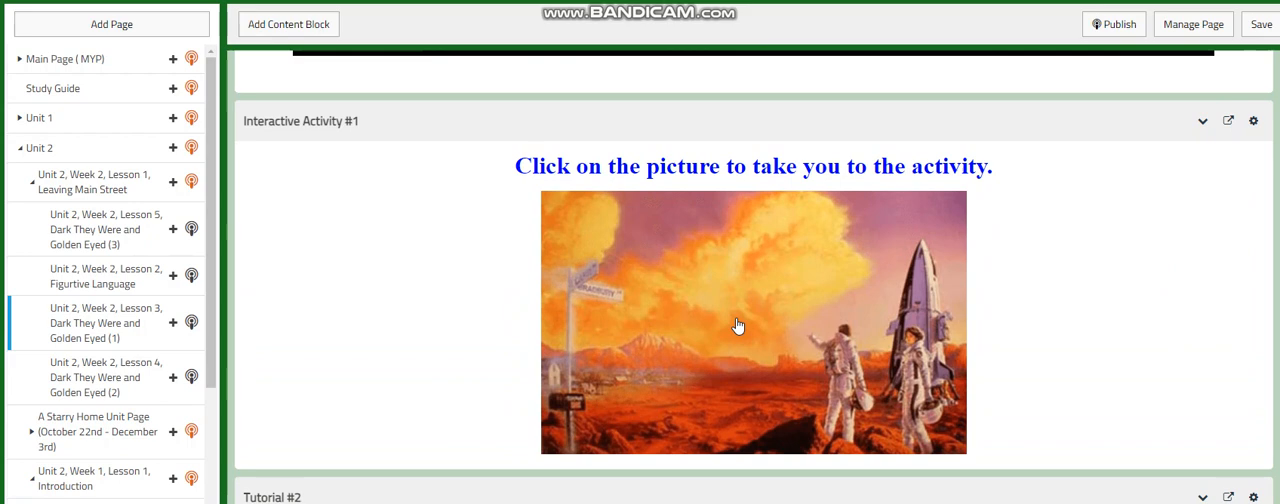
mouse_move(740, 322)
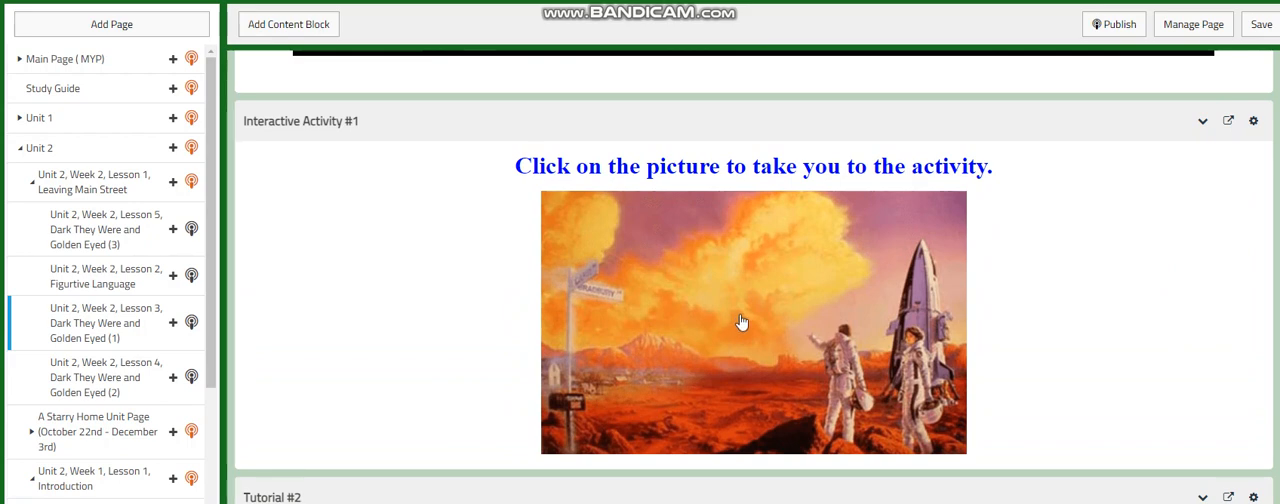
Scroll through the interactive activities, Challenging Question, Self Assessment and Harry-traits assignment
scroll(down, 3)
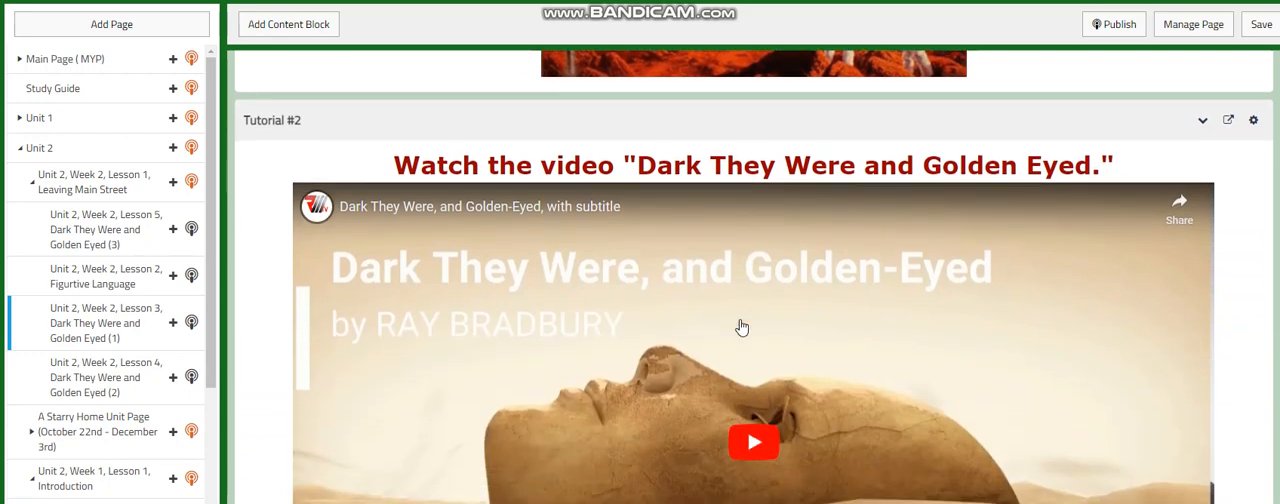
scroll(down, 3)
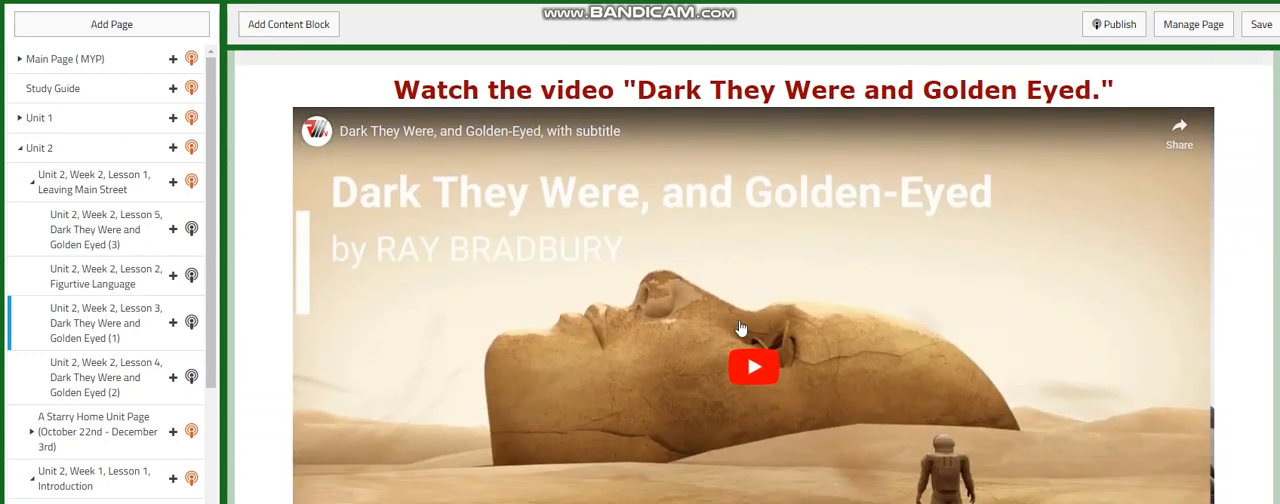
mouse_move(743, 311)
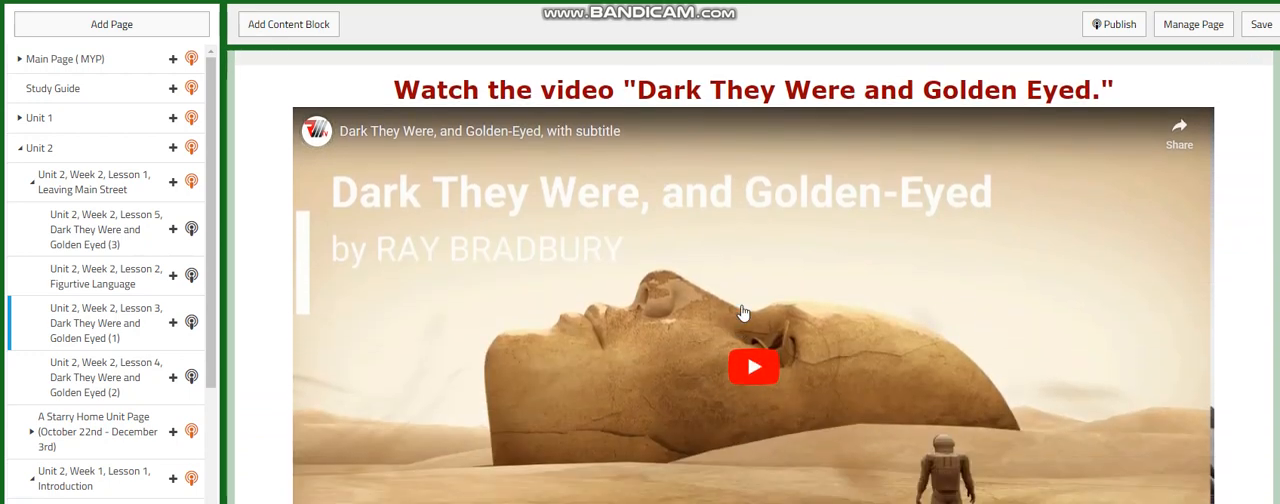
mouse_move(785, 300)
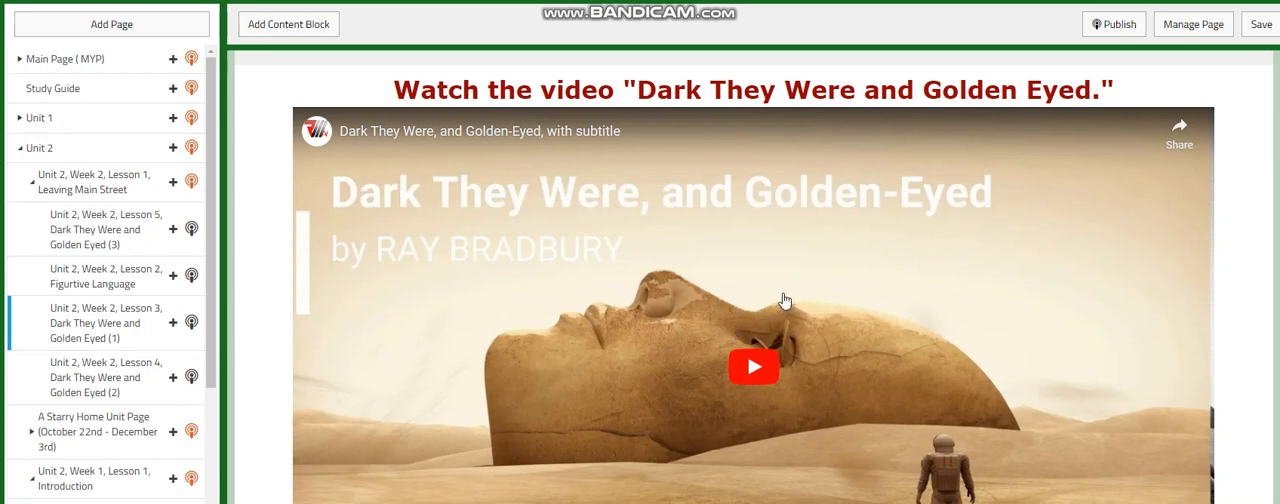
mouse_move(788, 299)
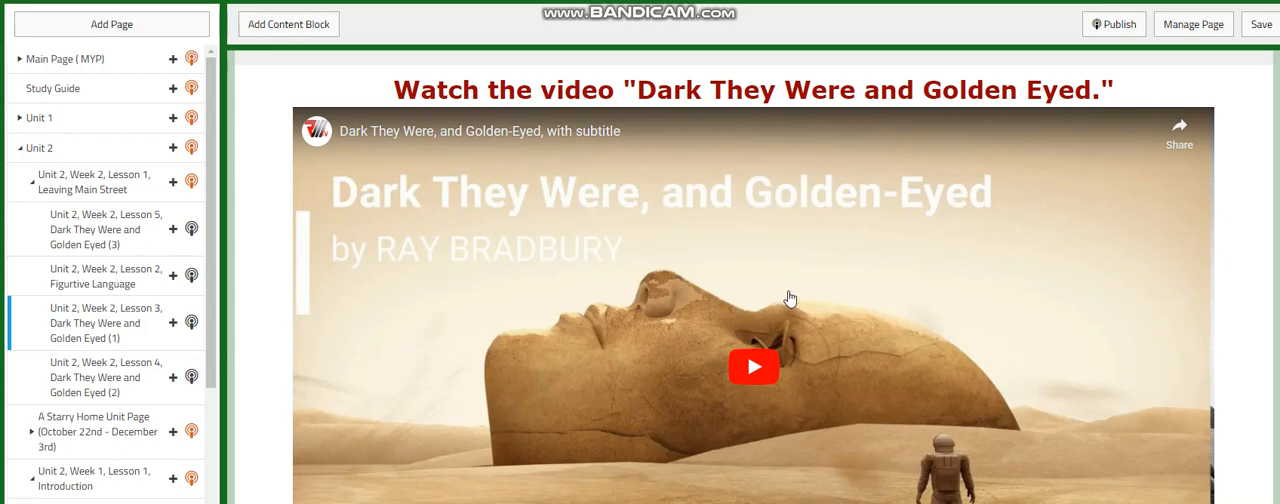
scroll(down, 3)
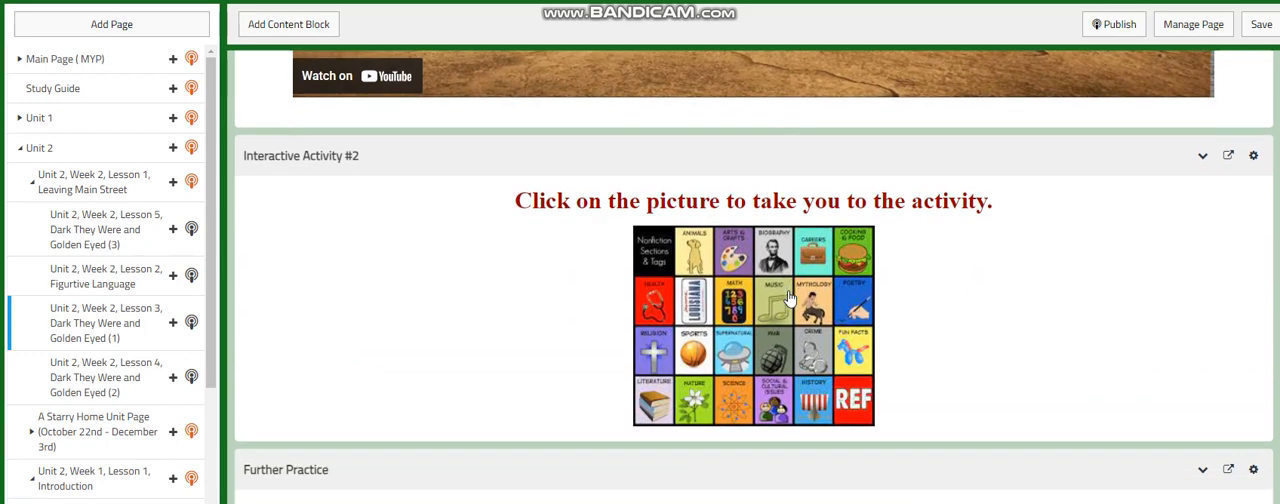
scroll(down, 3)
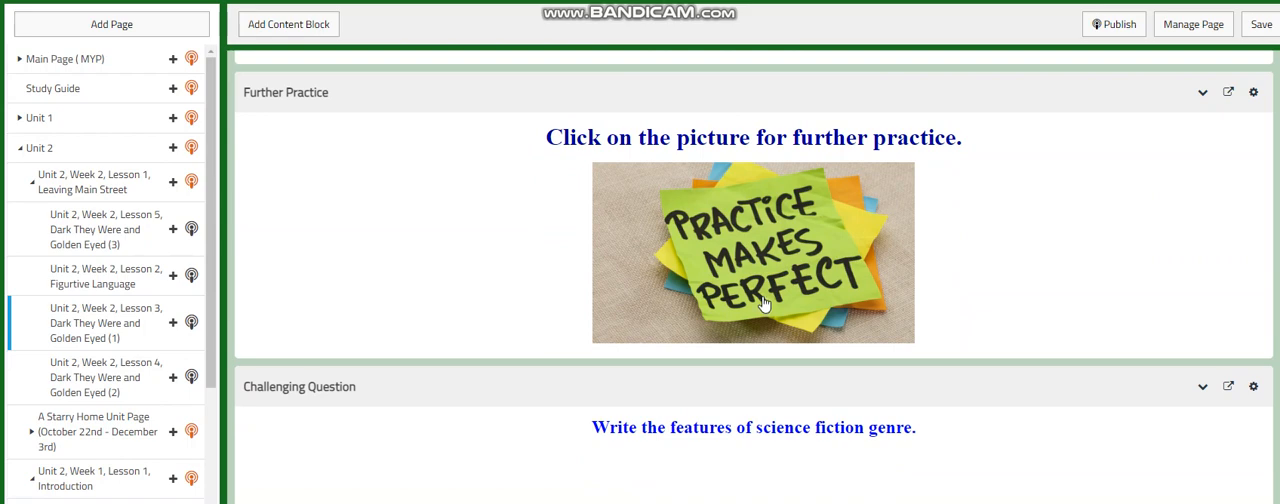
mouse_move(795, 263)
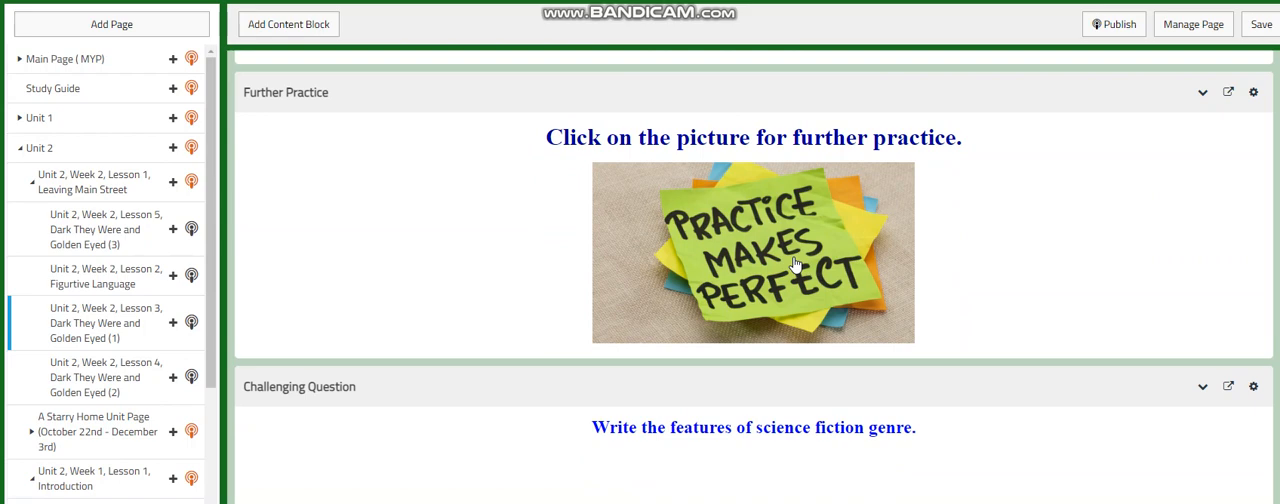
mouse_move(785, 258)
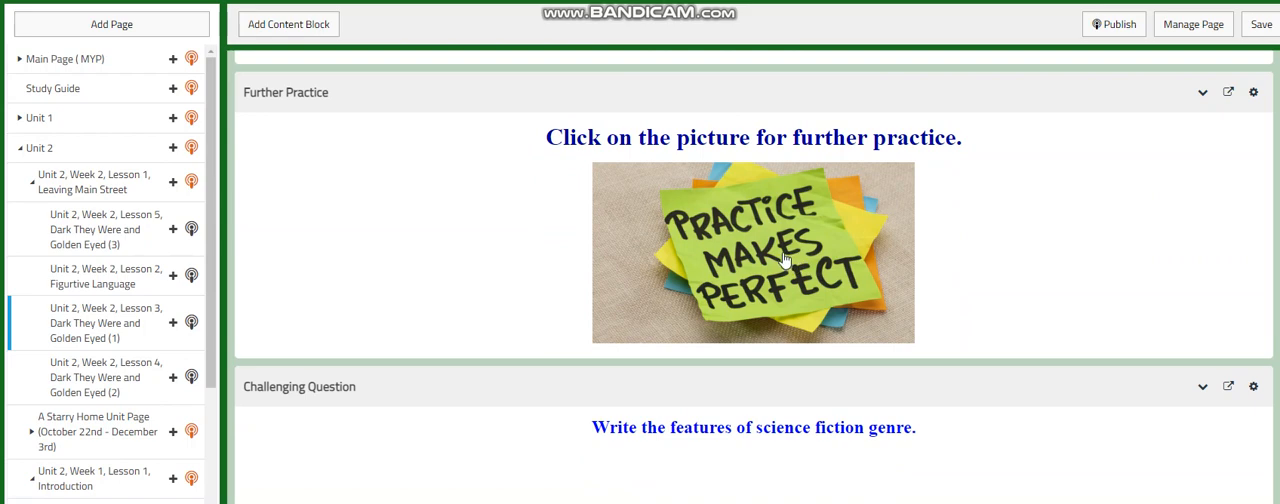
scroll(down, 3)
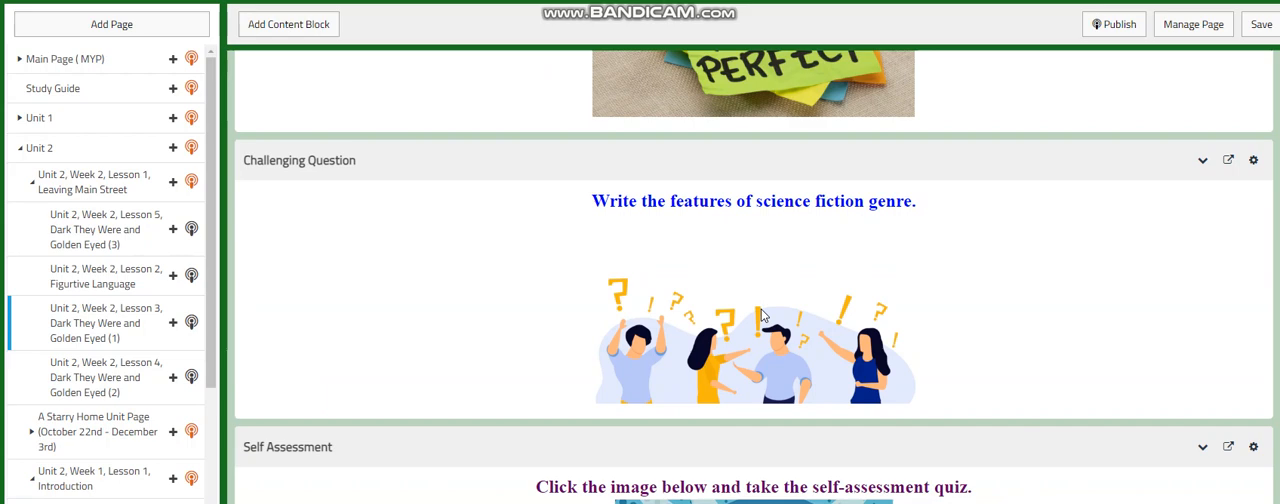
scroll(down, 3)
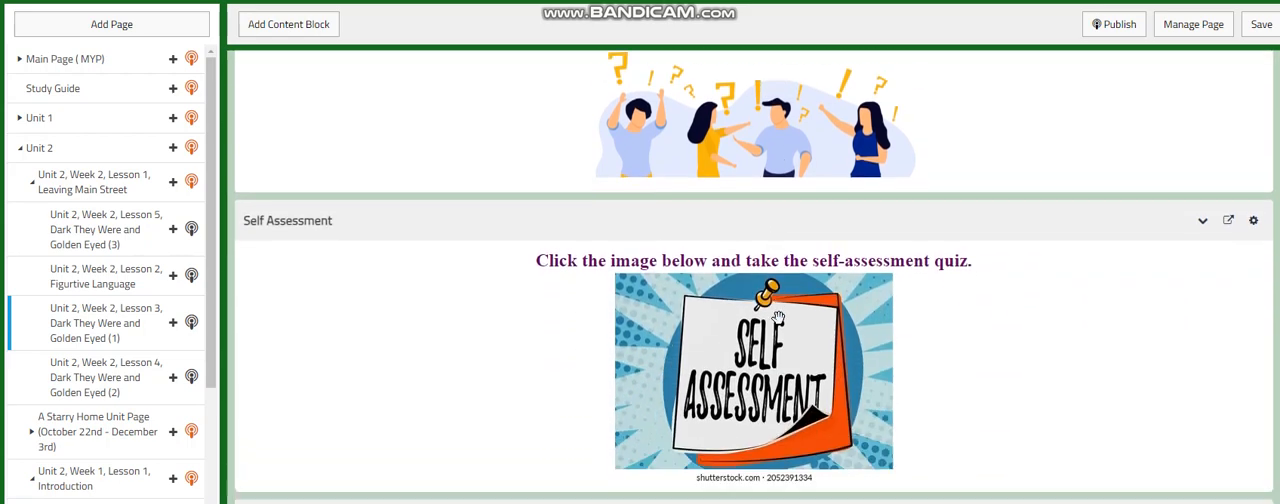
scroll(down, 3)
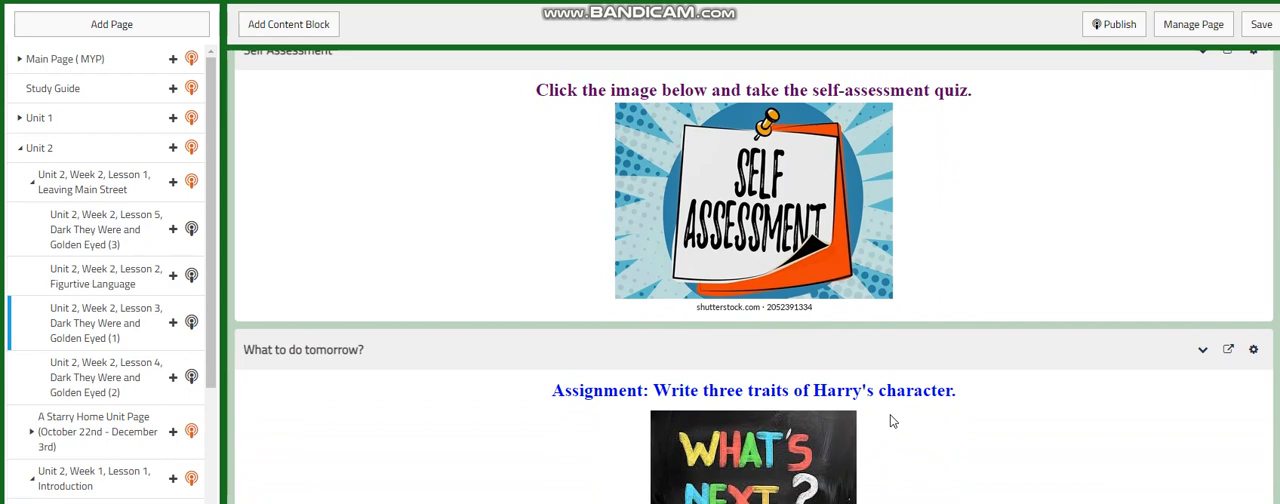
mouse_move(266, 381)
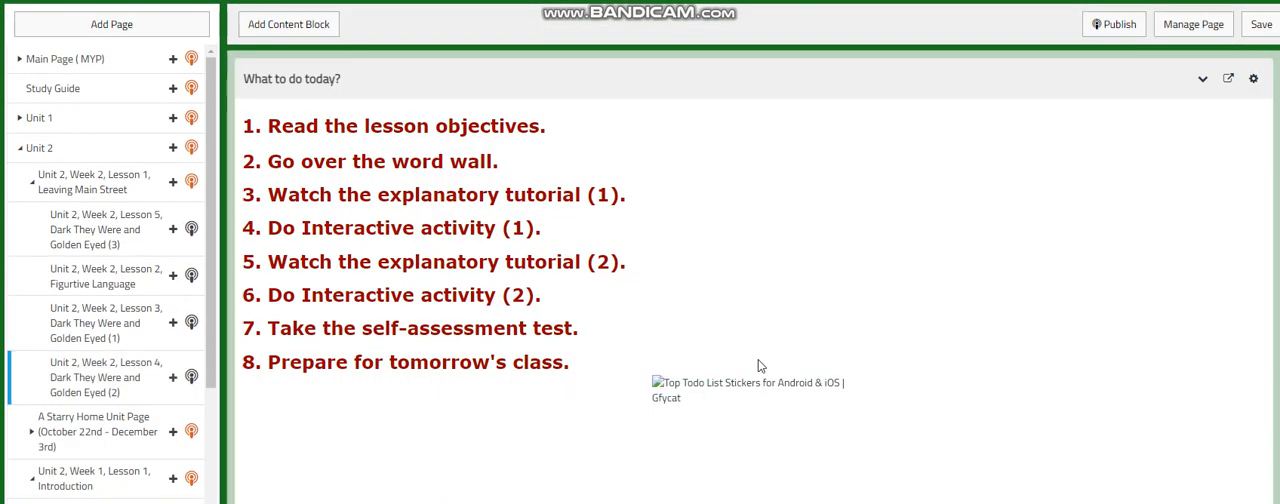
scroll(down, 3)
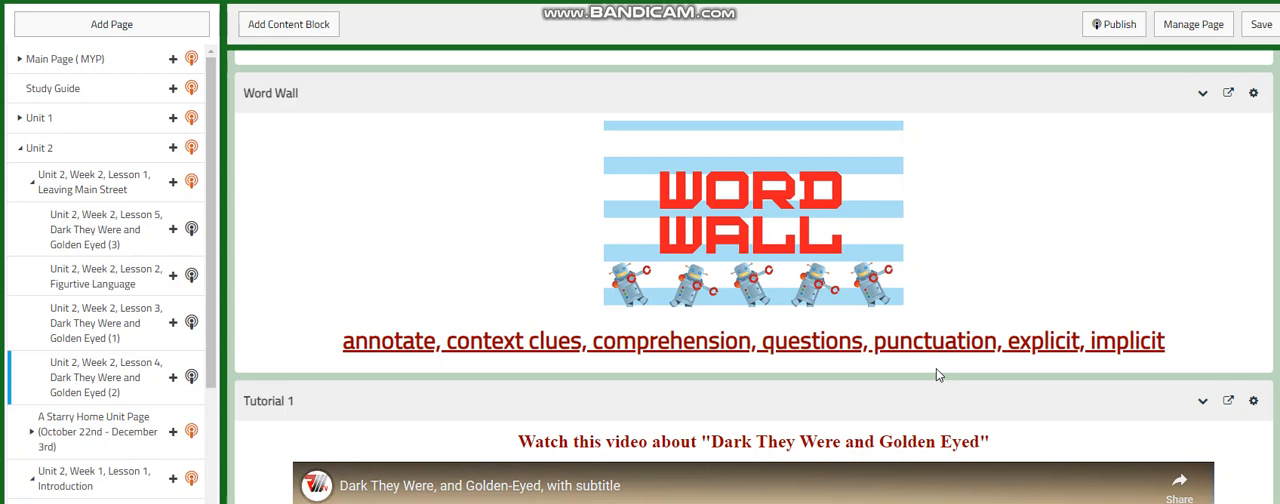
scroll(down, 3)
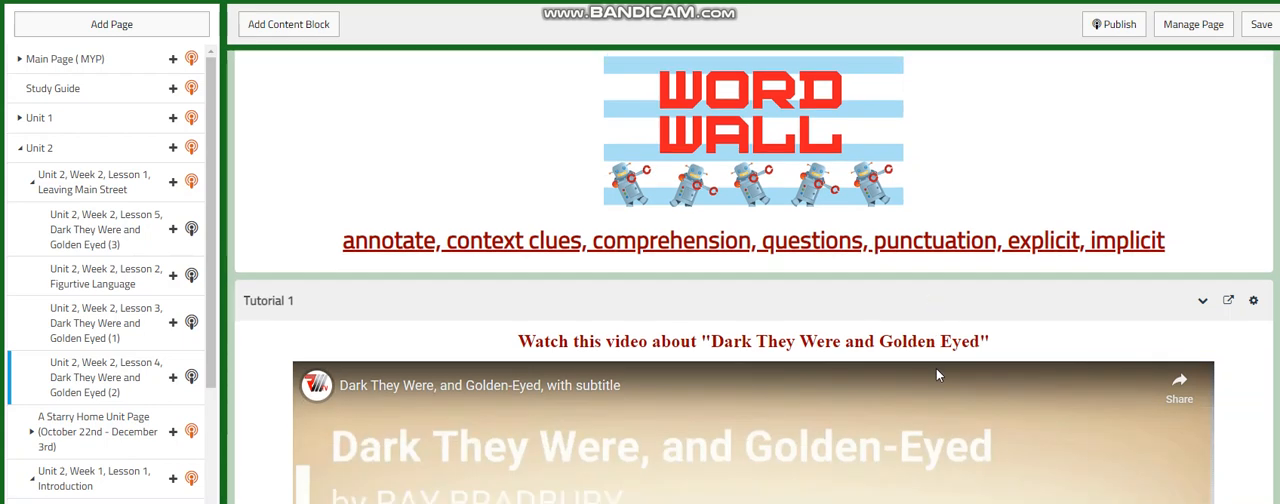
scroll(down, 3)
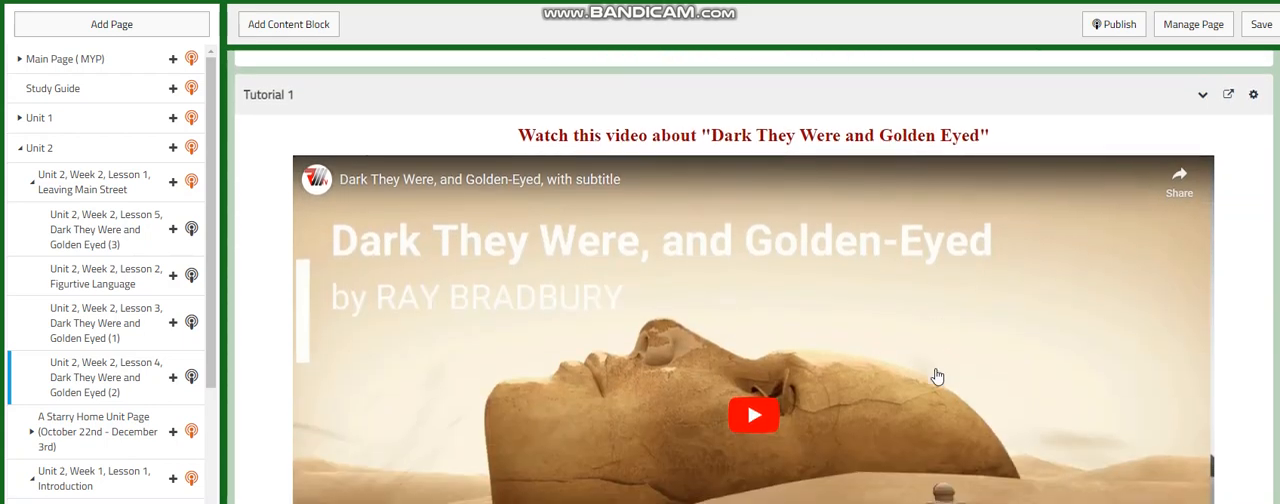
scroll(down, 3)
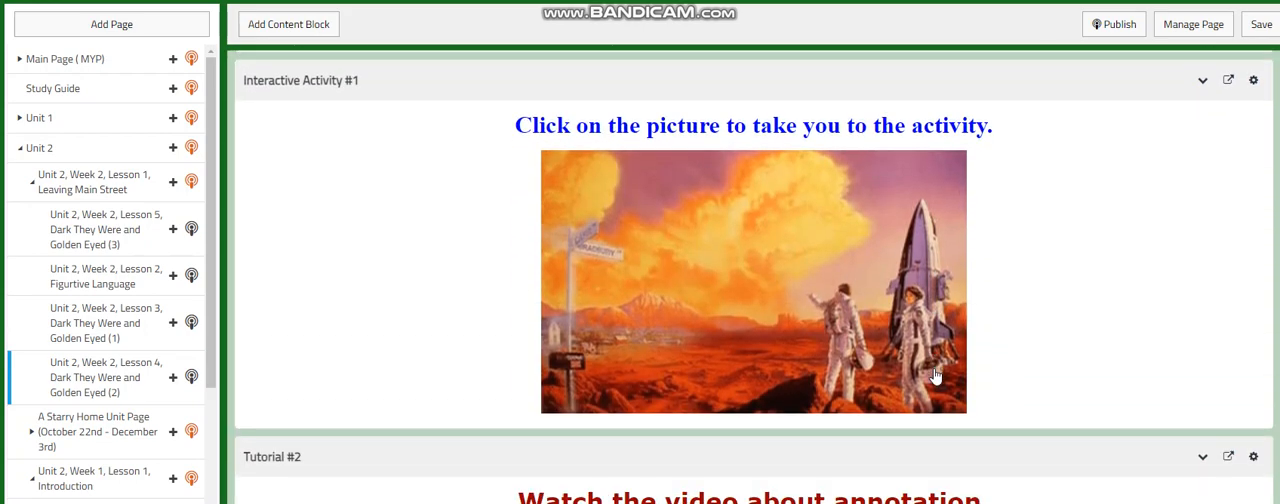
scroll(down, 3)
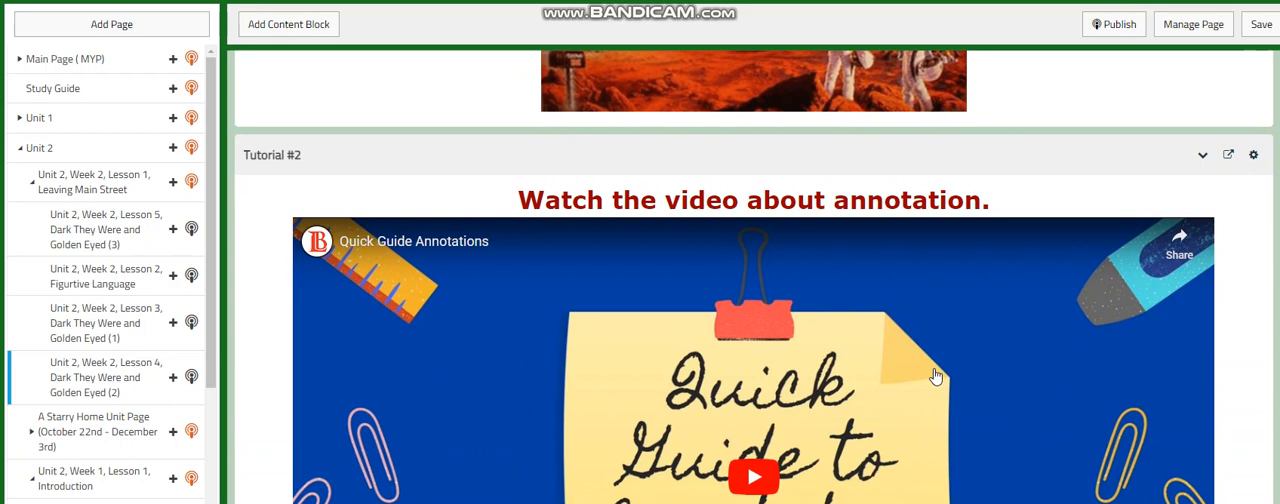
scroll(down, 3)
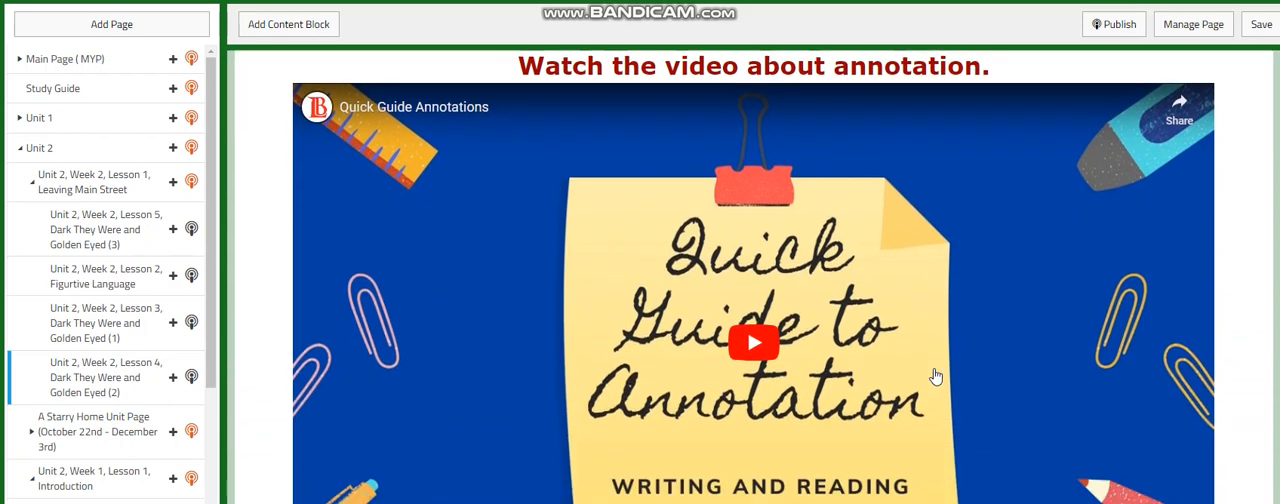
scroll(down, 3)
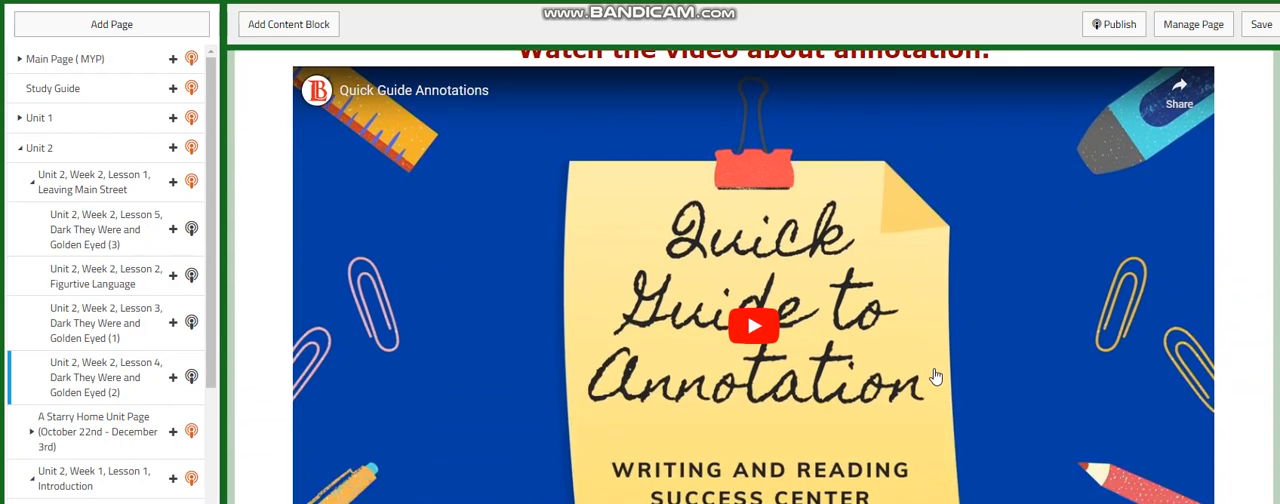
scroll(down, 3)
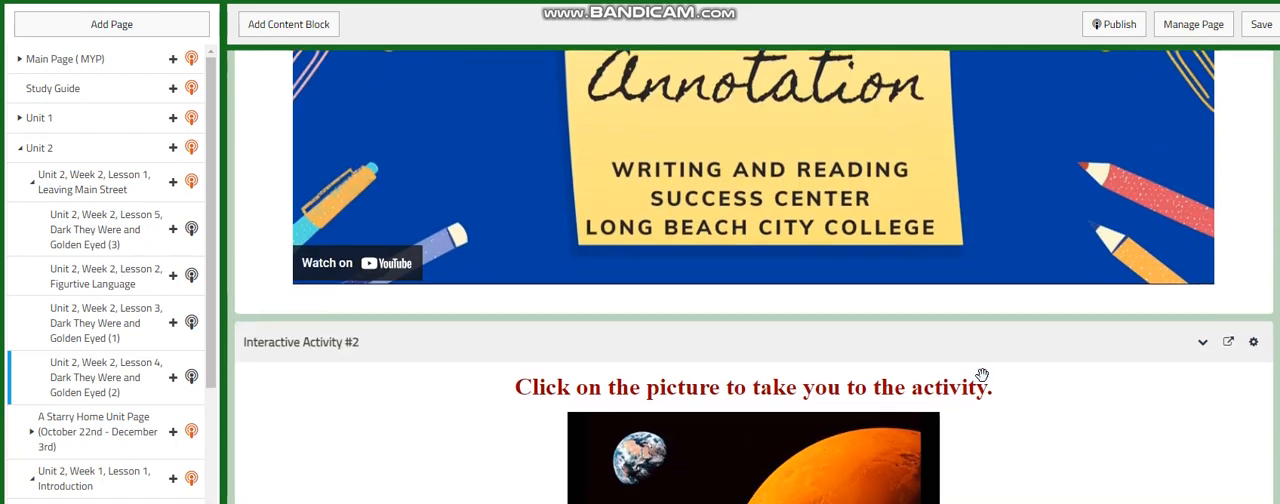
scroll(down, 3)
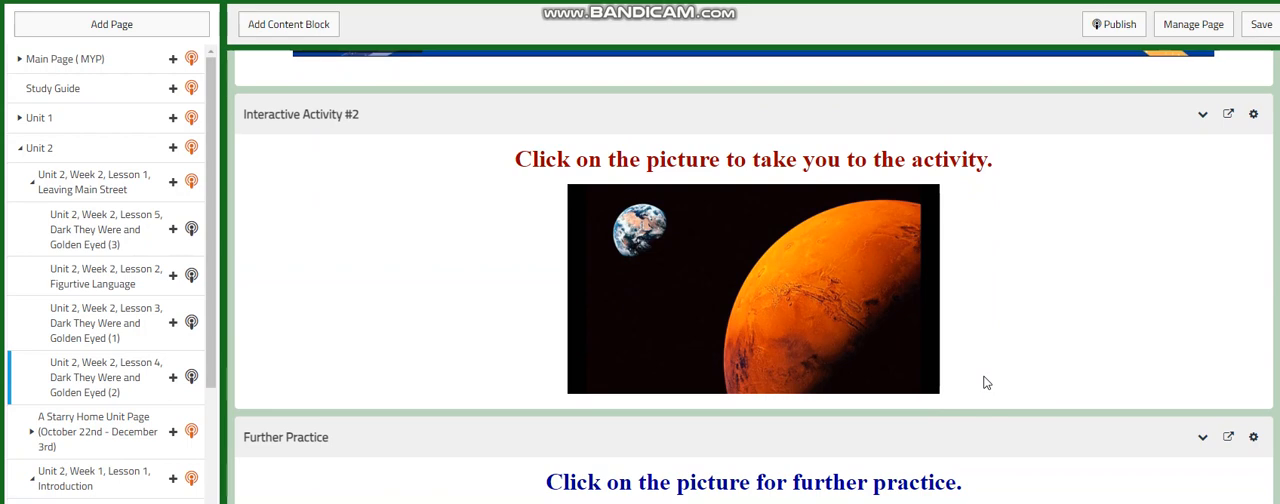
scroll(down, 3)
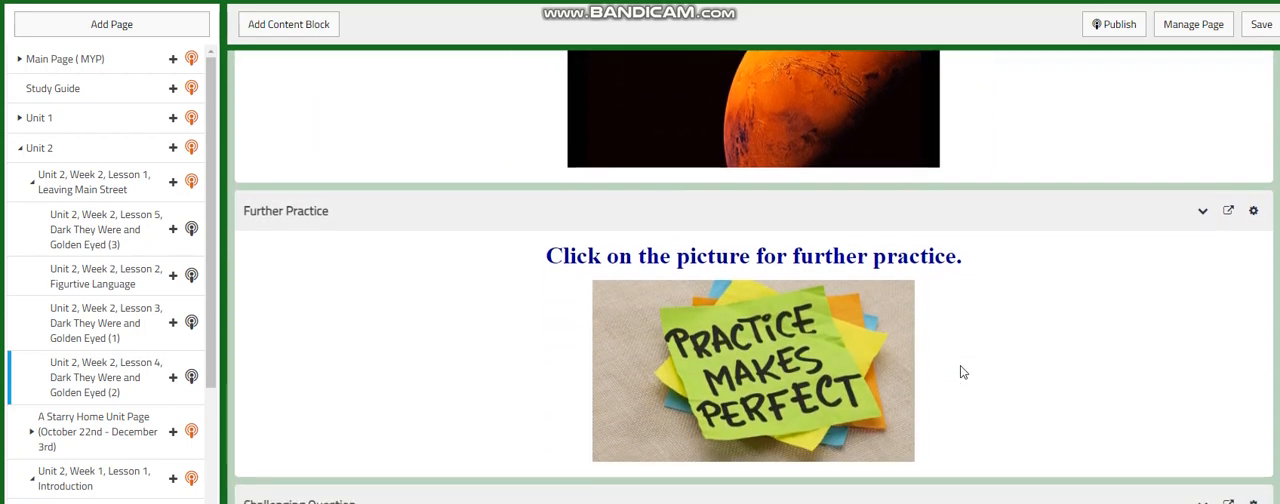
scroll(down, 3)
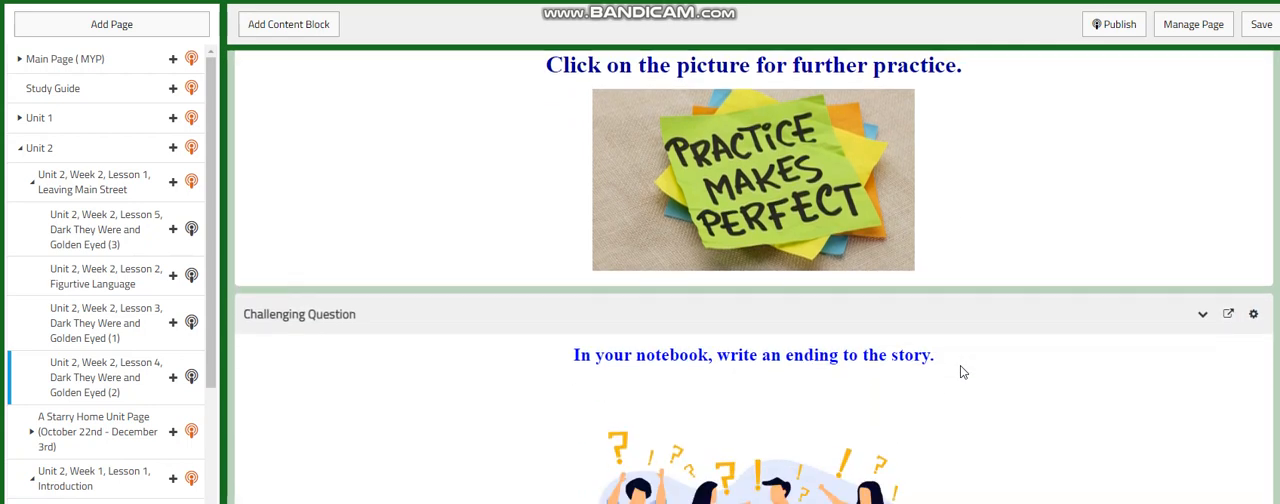
scroll(down, 3)
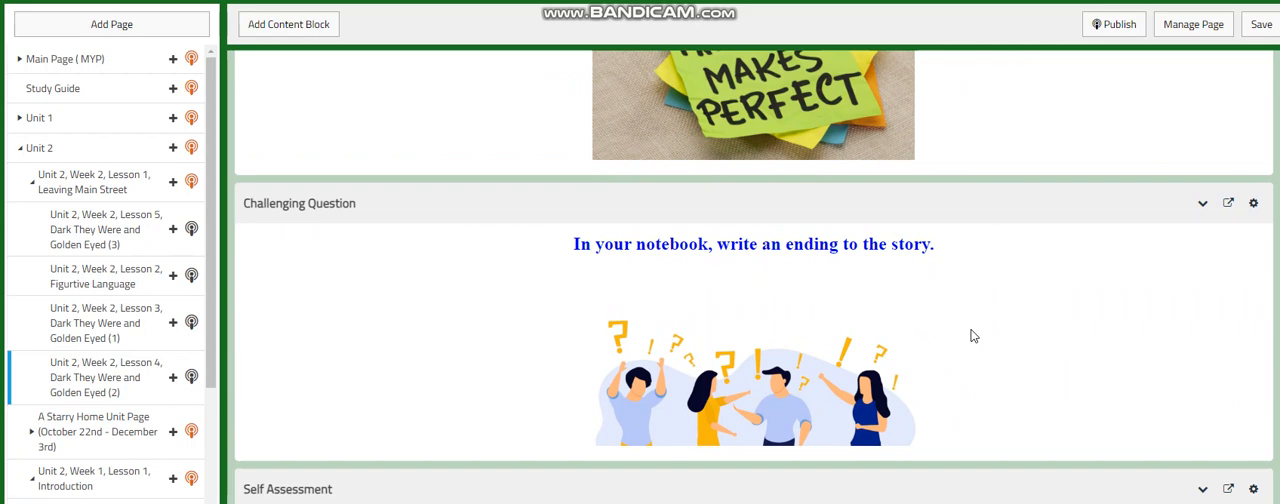
scroll(down, 3)
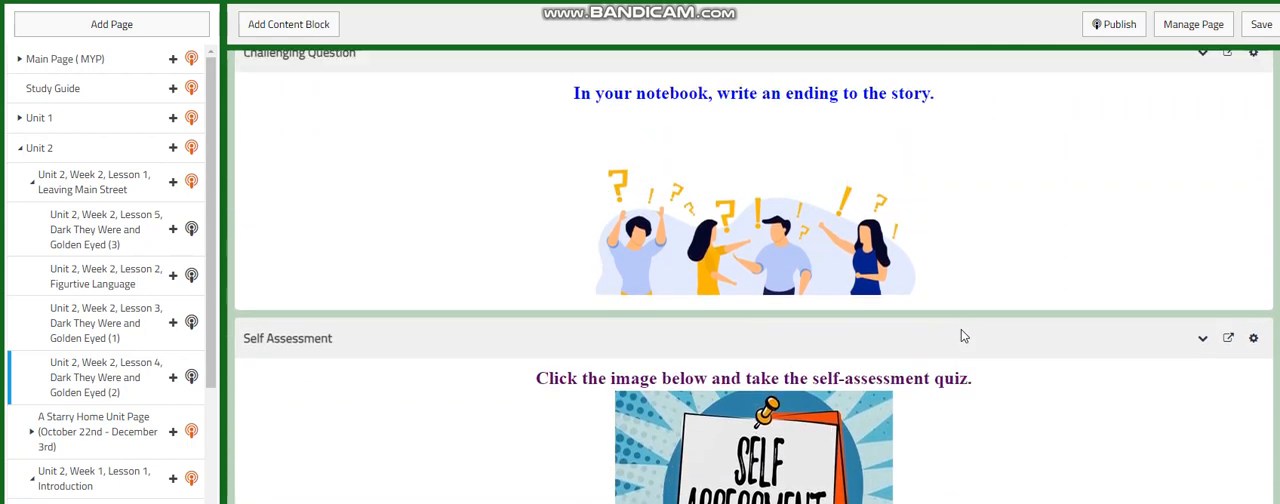
scroll(down, 3)
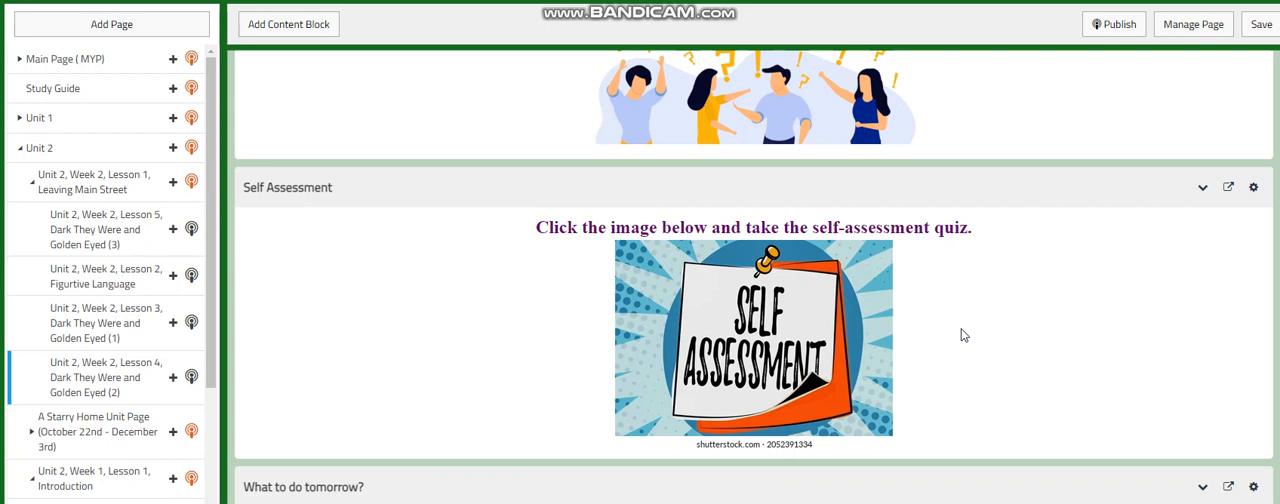
scroll(down, 3)
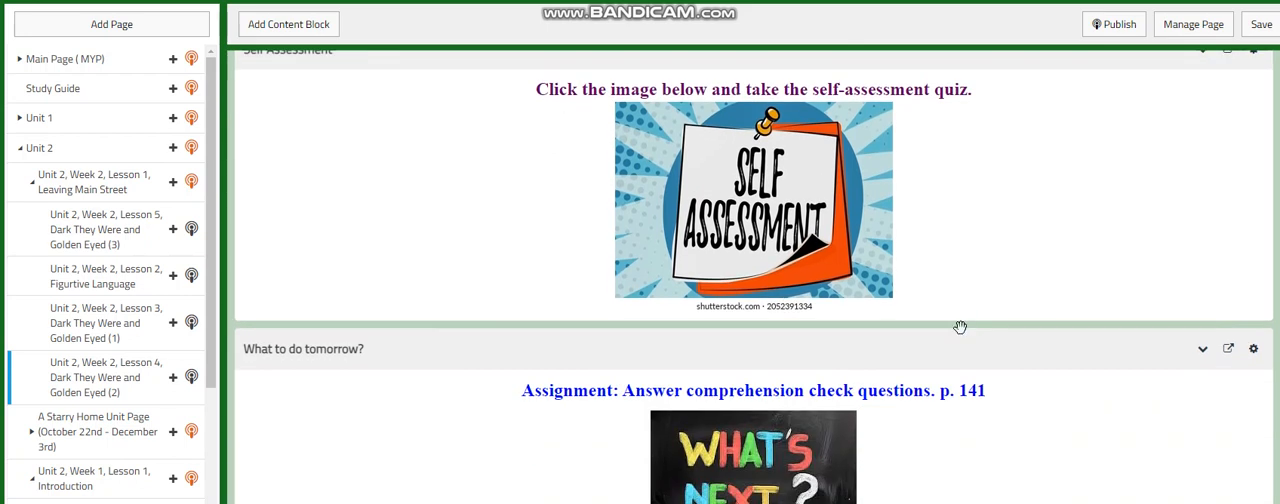
mouse_move(1000, 456)
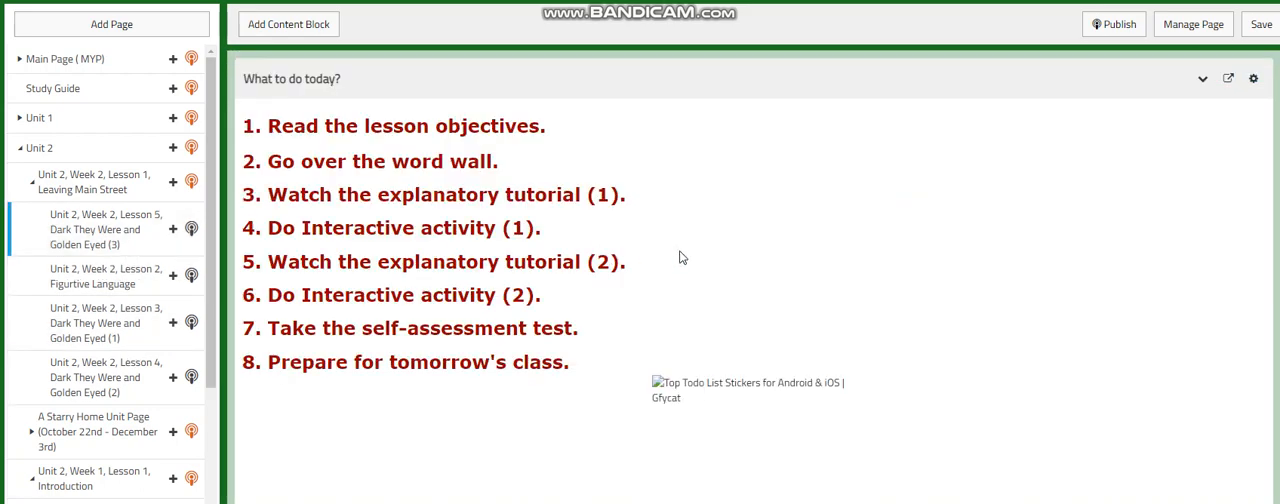
Scroll the Lesson 5 page through activities and self-assessment to the literary-devices assignment
scroll(down, 3)
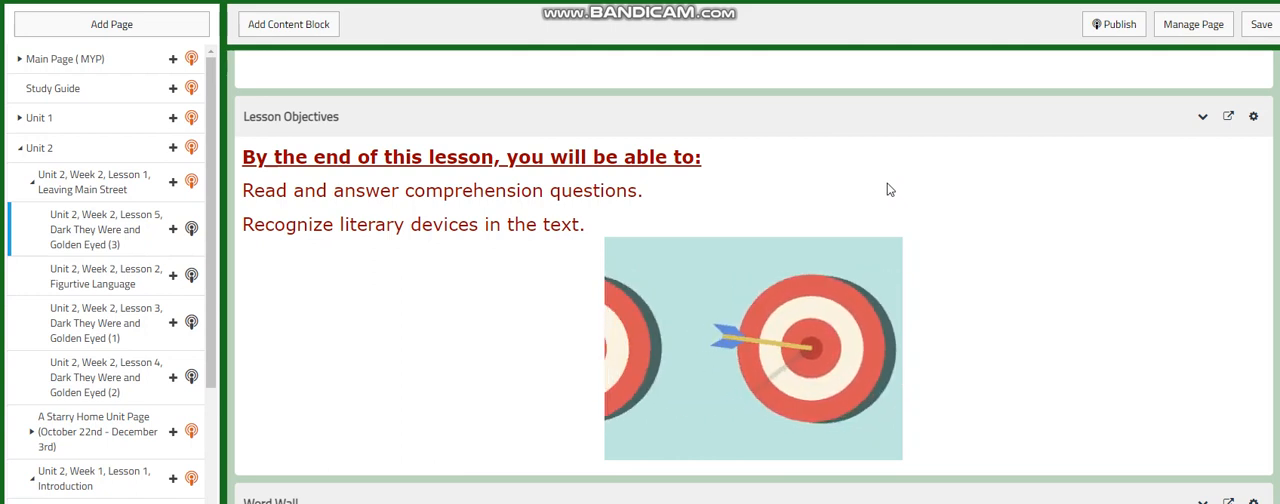
scroll(down, 3)
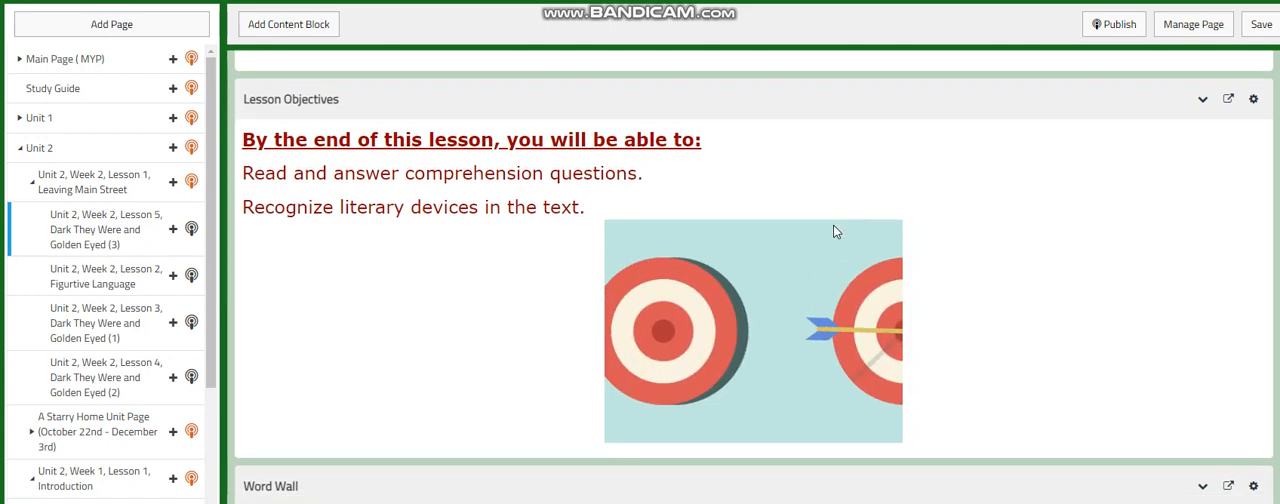
scroll(down, 3)
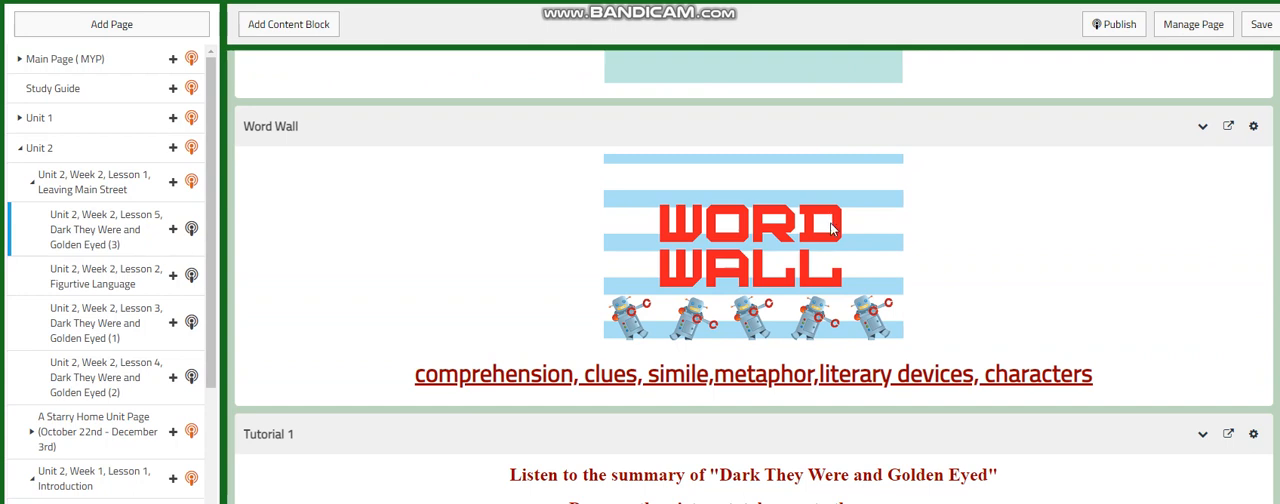
mouse_move(986, 263)
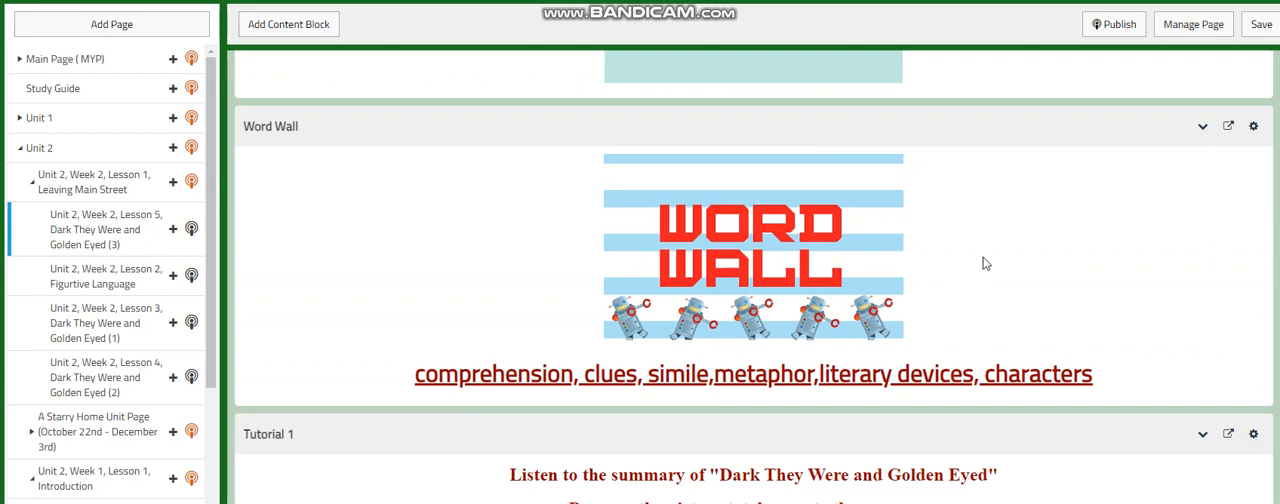
scroll(down, 3)
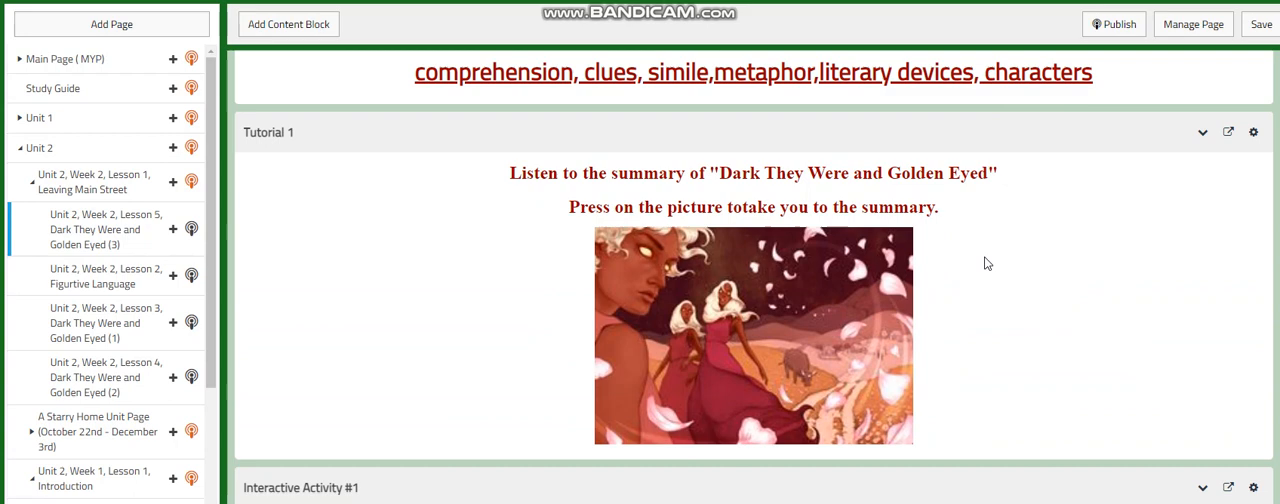
scroll(down, 3)
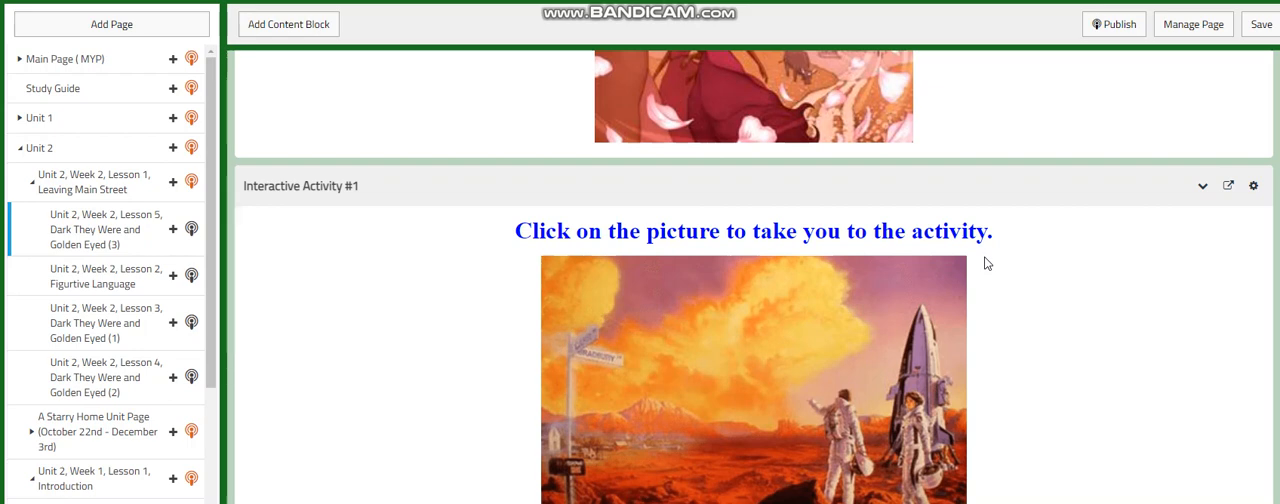
scroll(down, 3)
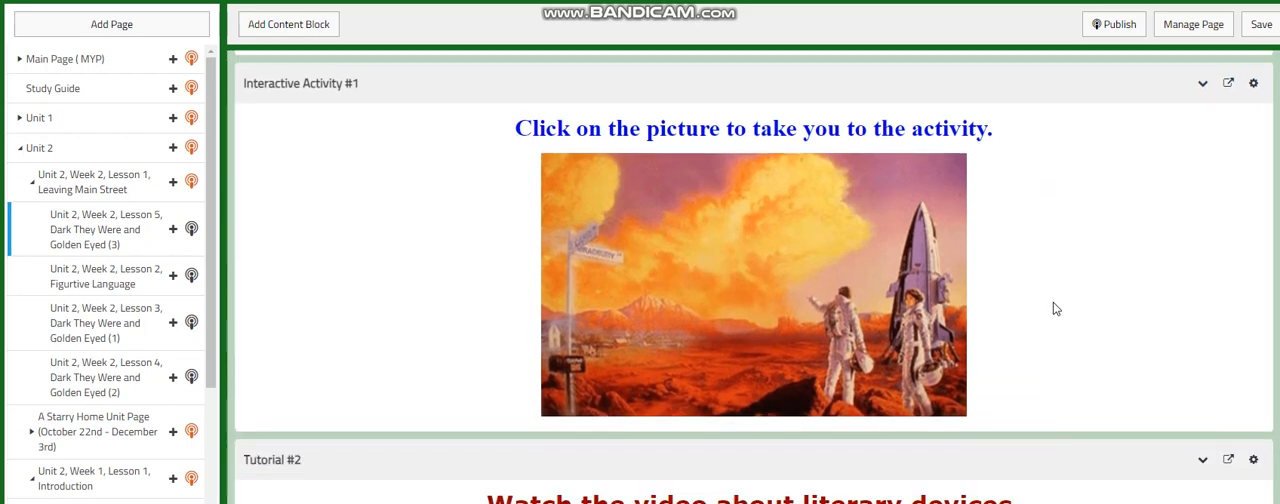
scroll(down, 3)
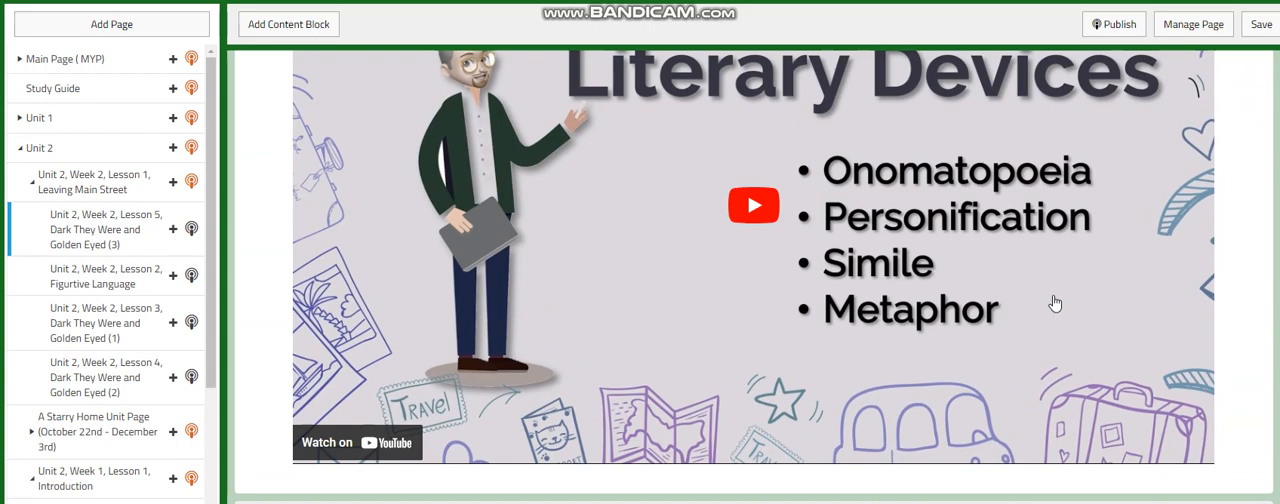
scroll(down, 3)
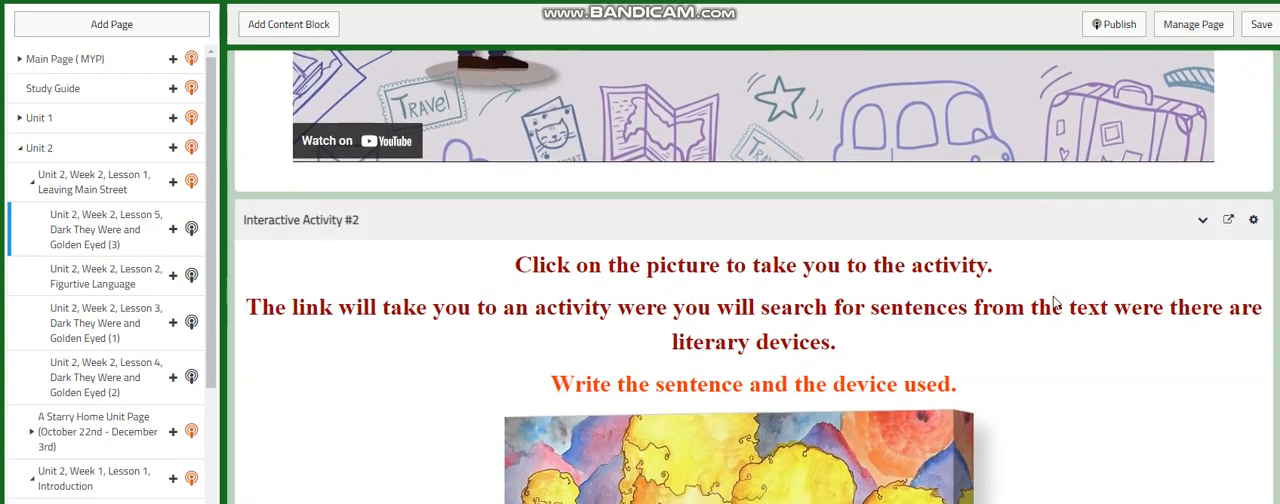
scroll(down, 3)
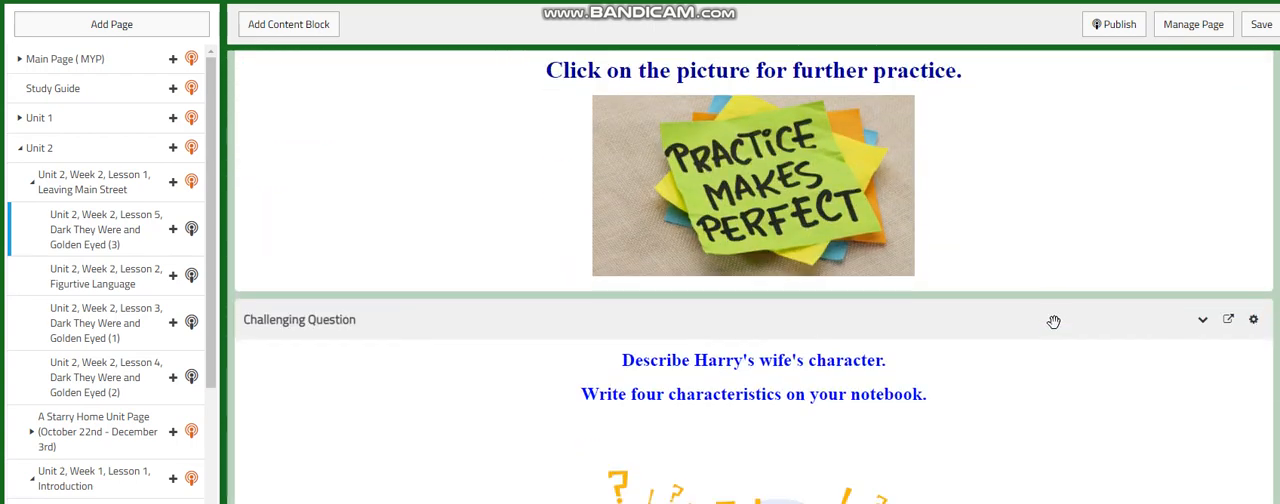
scroll(down, 3)
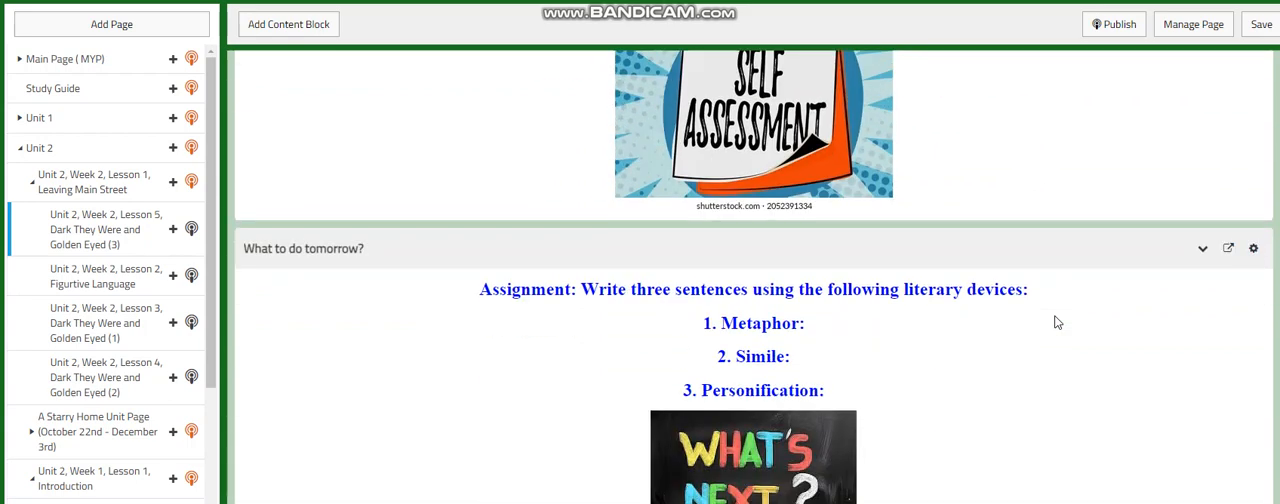
mouse_move(1078, 370)
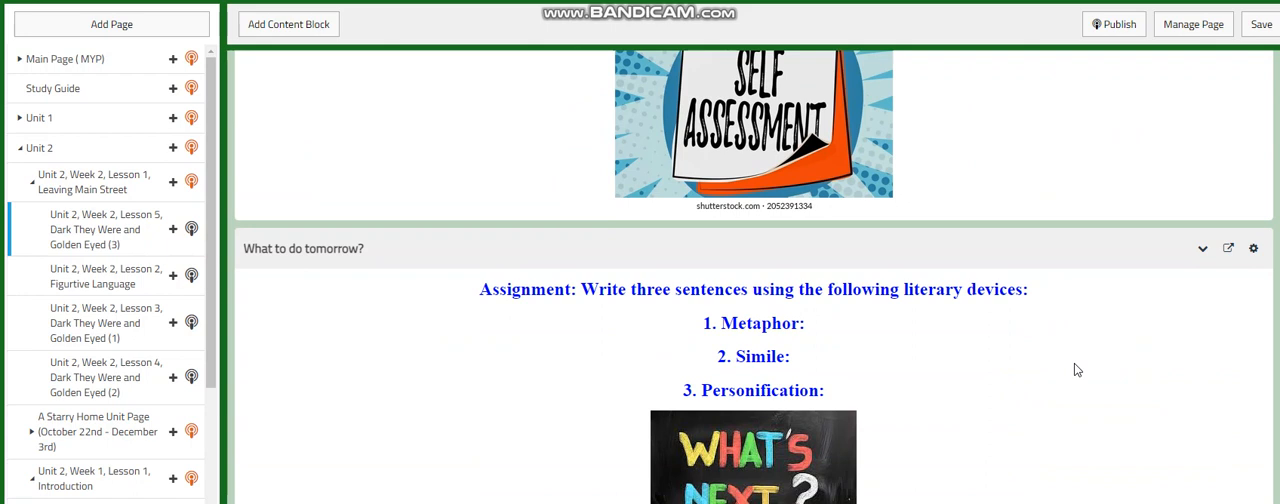
mouse_move(1184, 378)
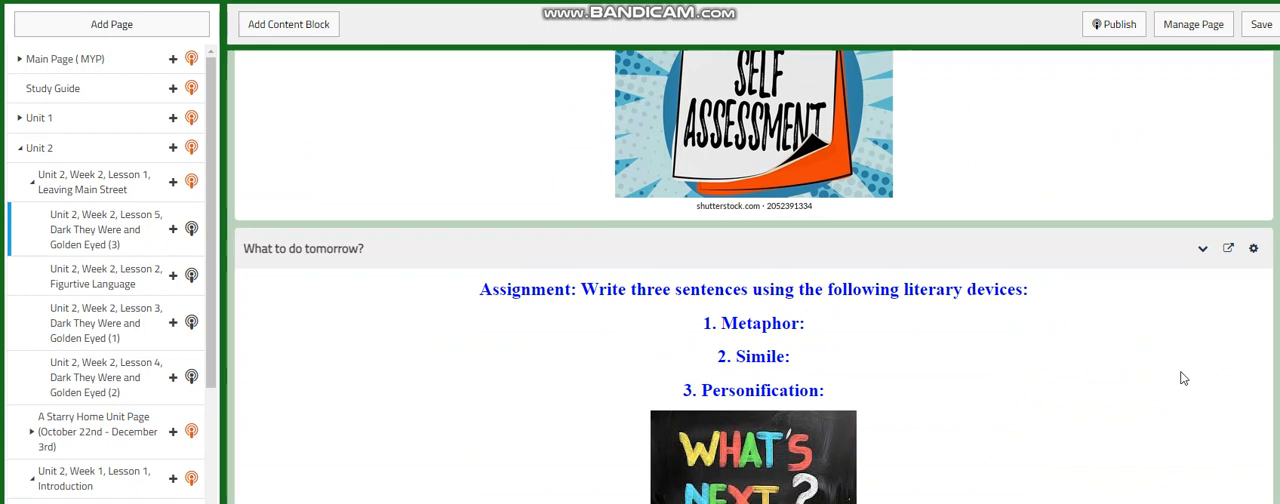